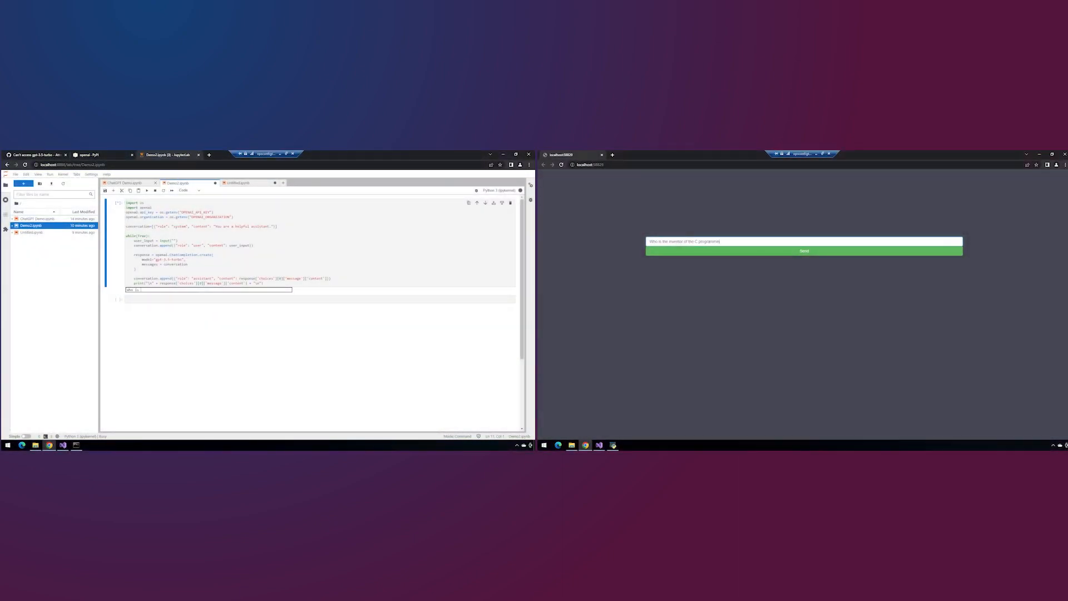
# Step: Ask the notebook chat loop who invented C, then who co-wrote the C book with him
pyautogui.click(803, 252)
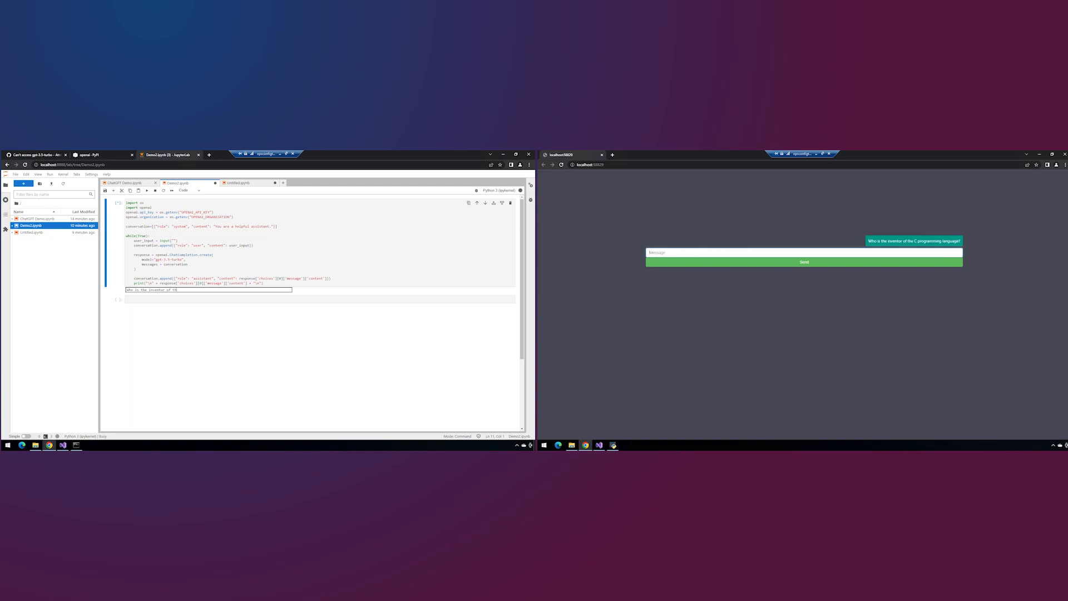
pyautogui.click(803, 263)
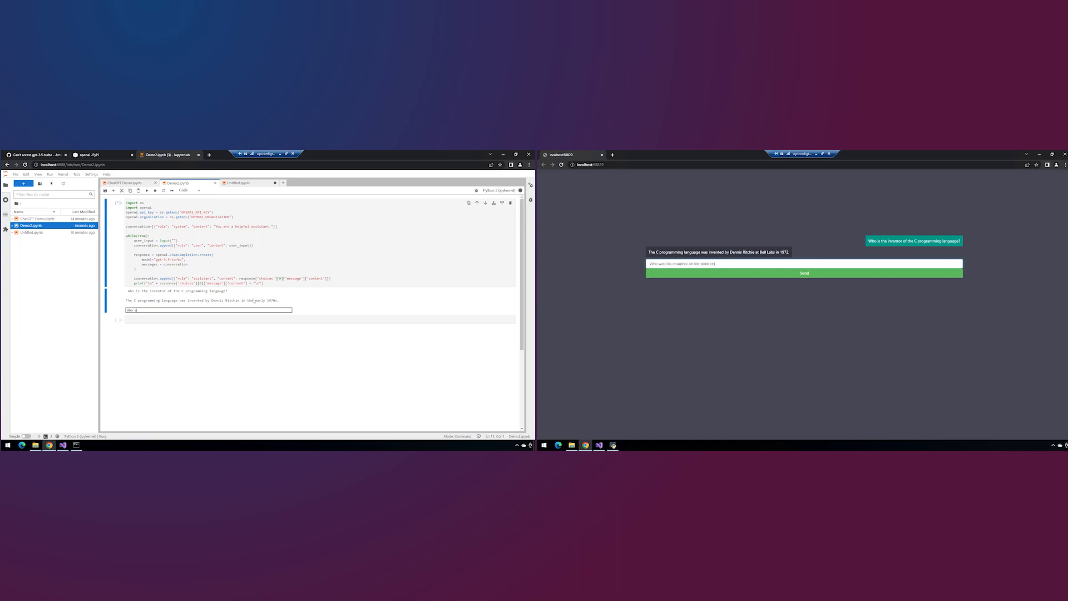
pyautogui.click(803, 272)
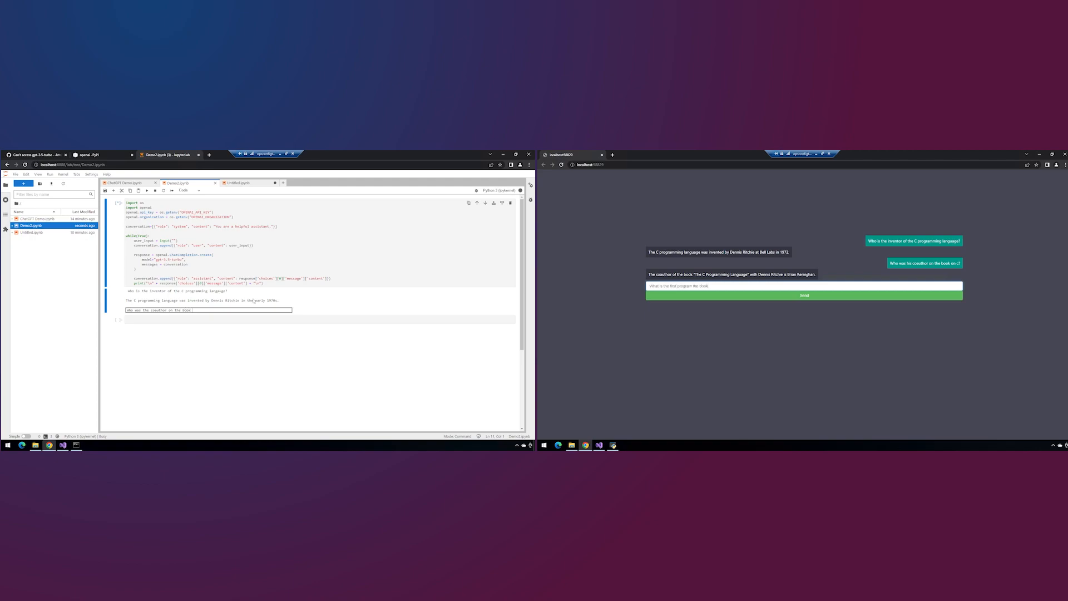
pyautogui.write('teaches you t')
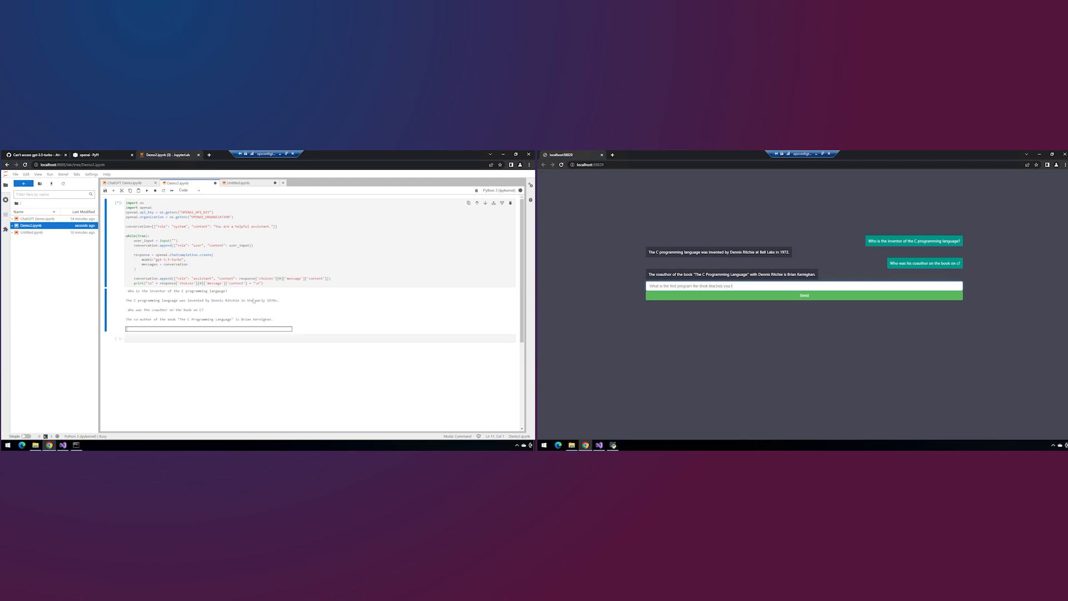
pyautogui.click(803, 295)
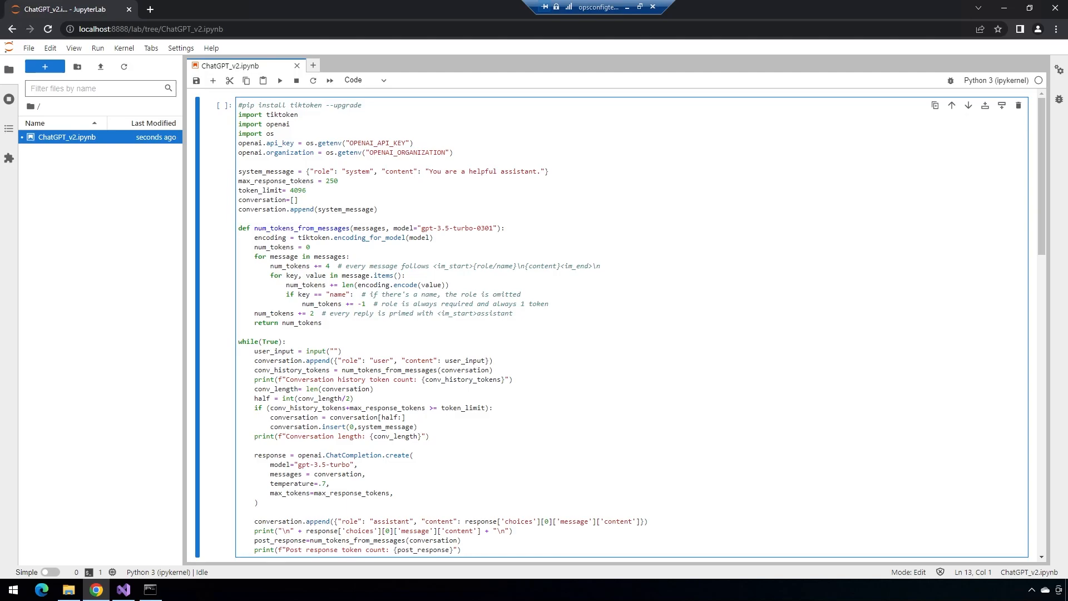
pyautogui.moveTo(360, 153)
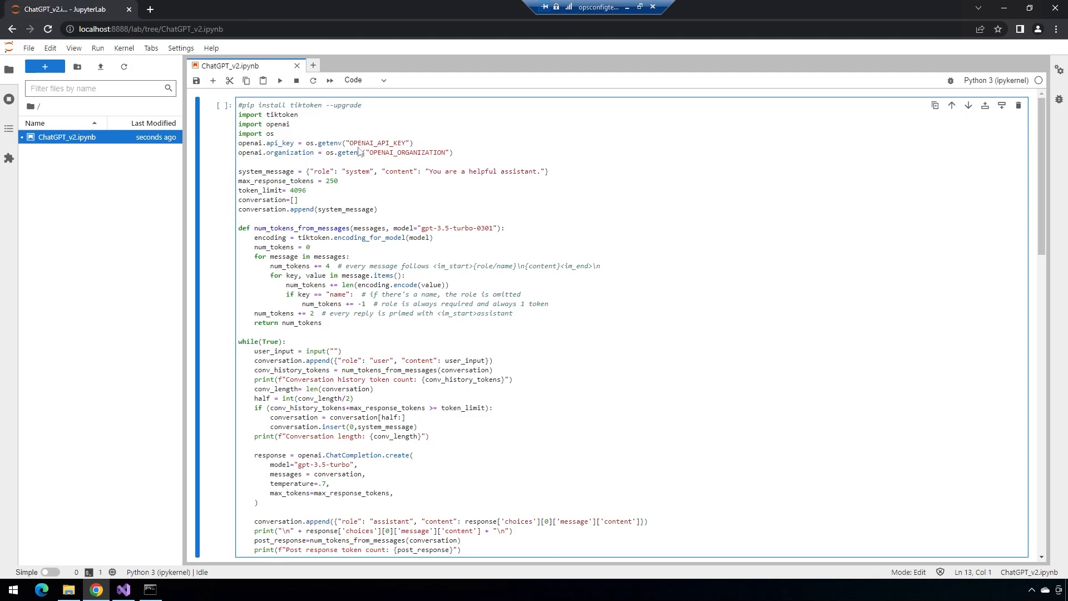
pyautogui.click(238, 228)
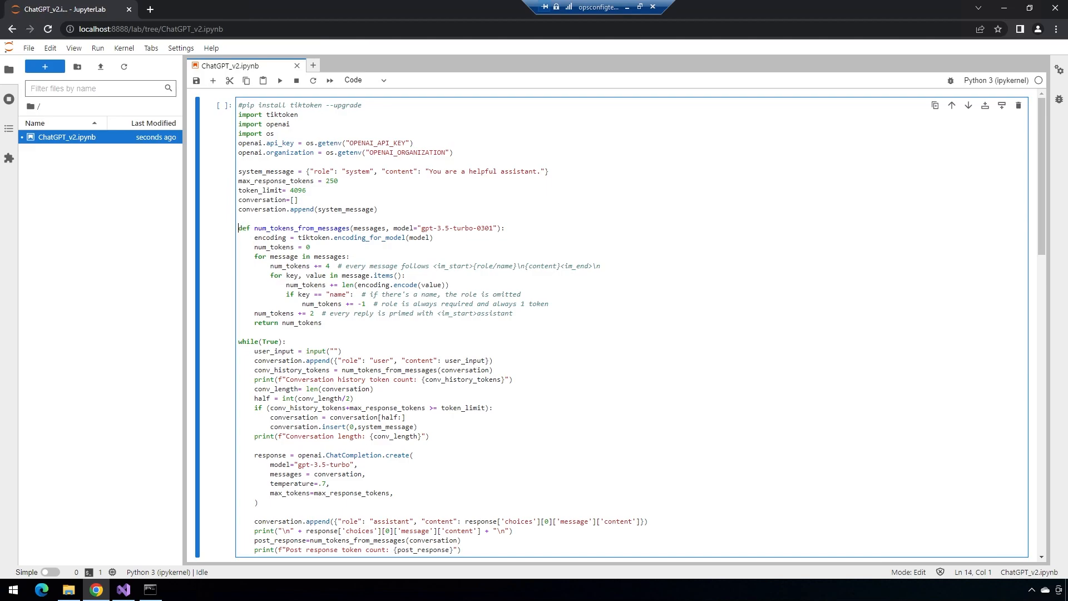
pyautogui.moveTo(238, 228); pyautogui.dragTo(321, 323)
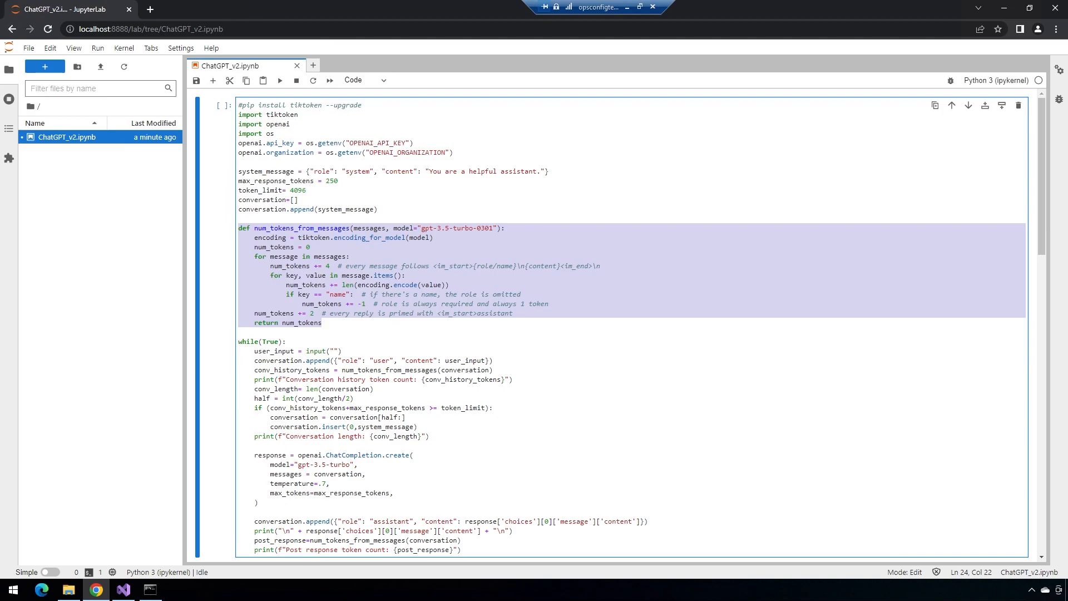
pyautogui.click(244, 331)
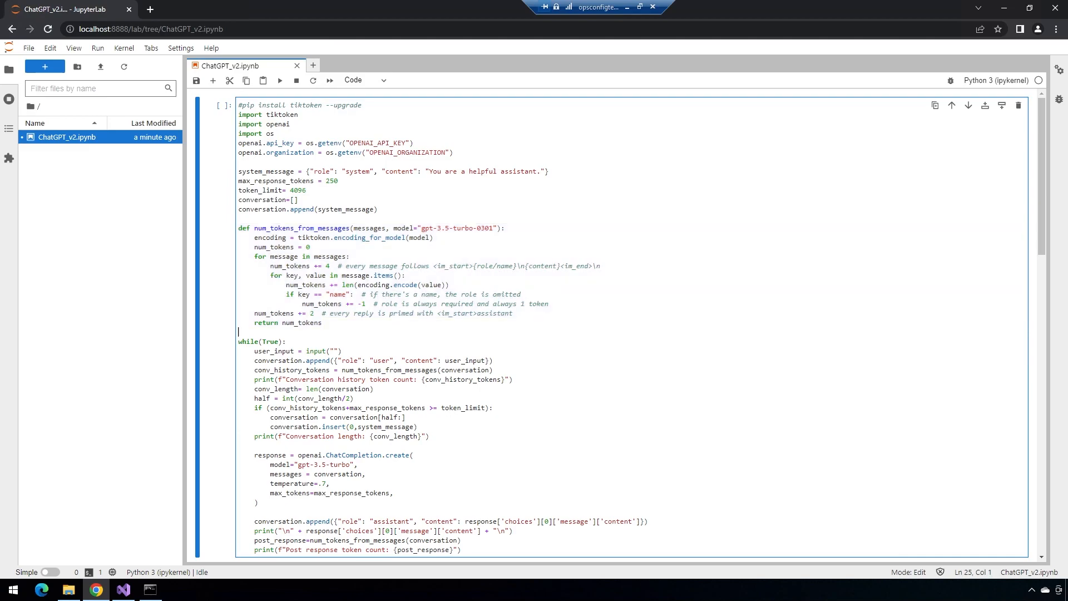
pyautogui.scroll(-3)
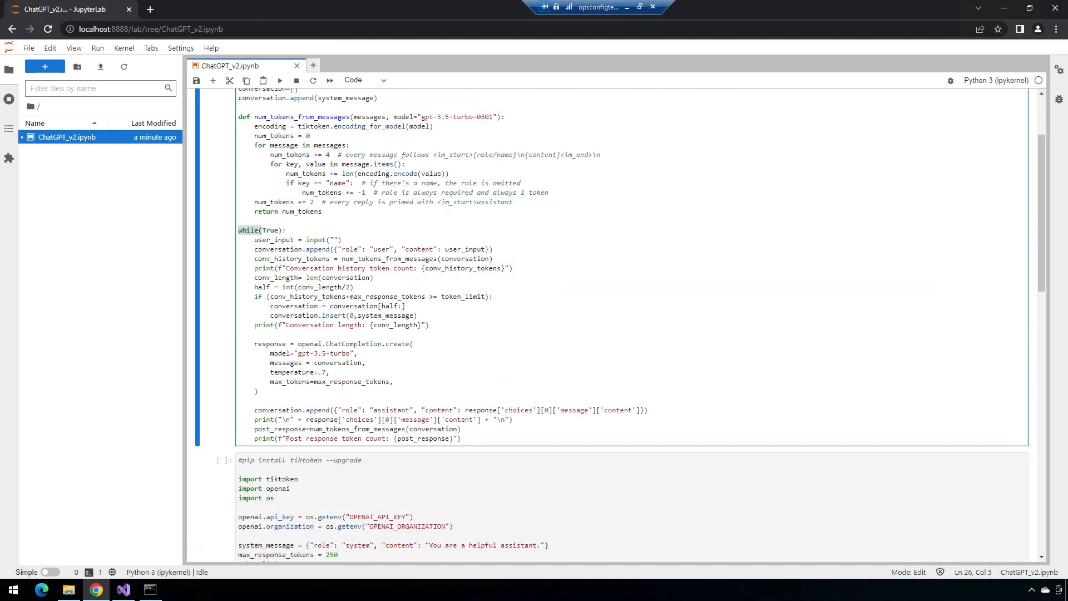
pyautogui.moveTo(250, 229); pyautogui.dragTo(257, 390)
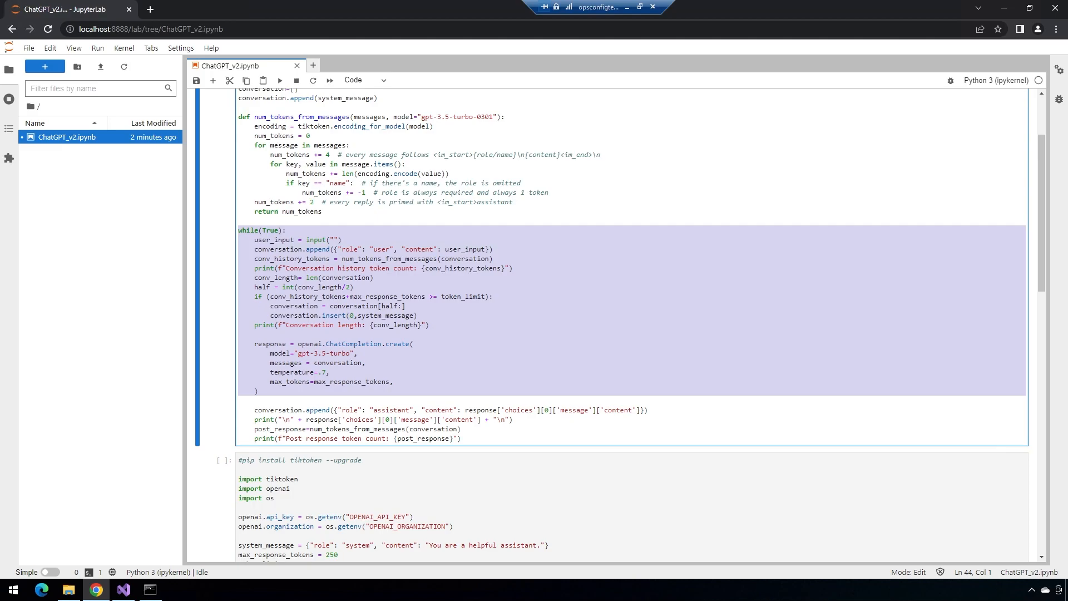
pyautogui.moveTo(385, 319)
pyautogui.write('What is the air speed velocity of')
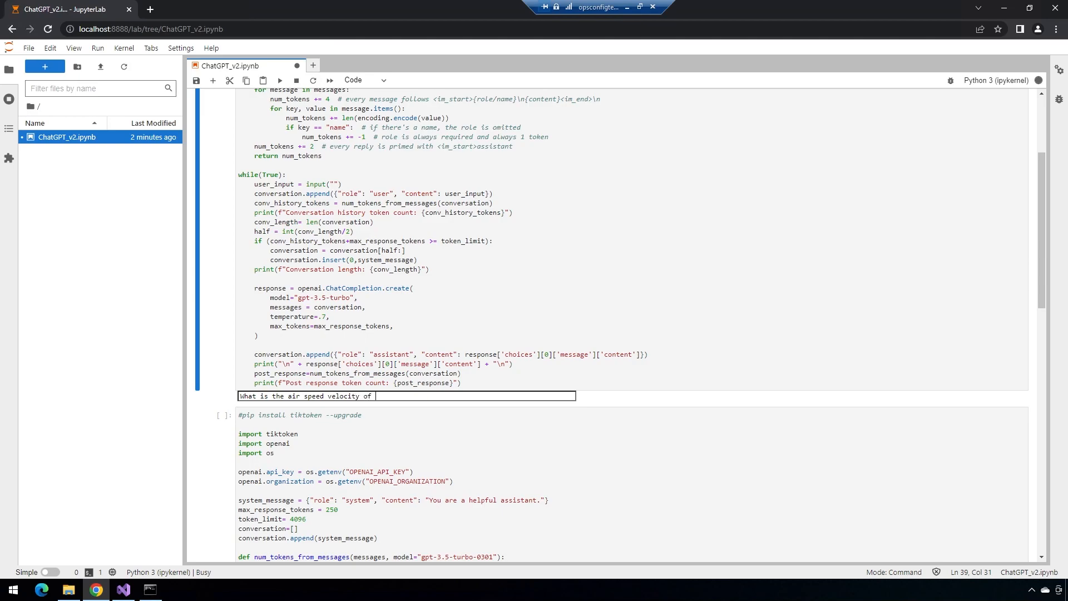
# Step: Ask the chat loop the airspeed velocity of an unladen swallow and highlight the echoed question and answer
pyautogui.write('an unladen')
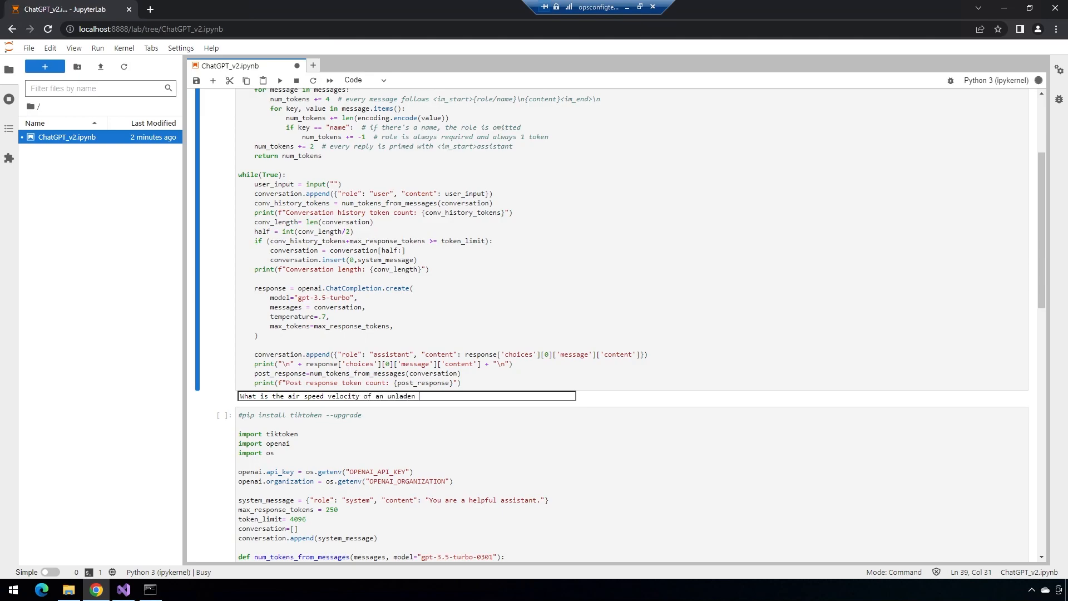
pyautogui.write('swallow?')
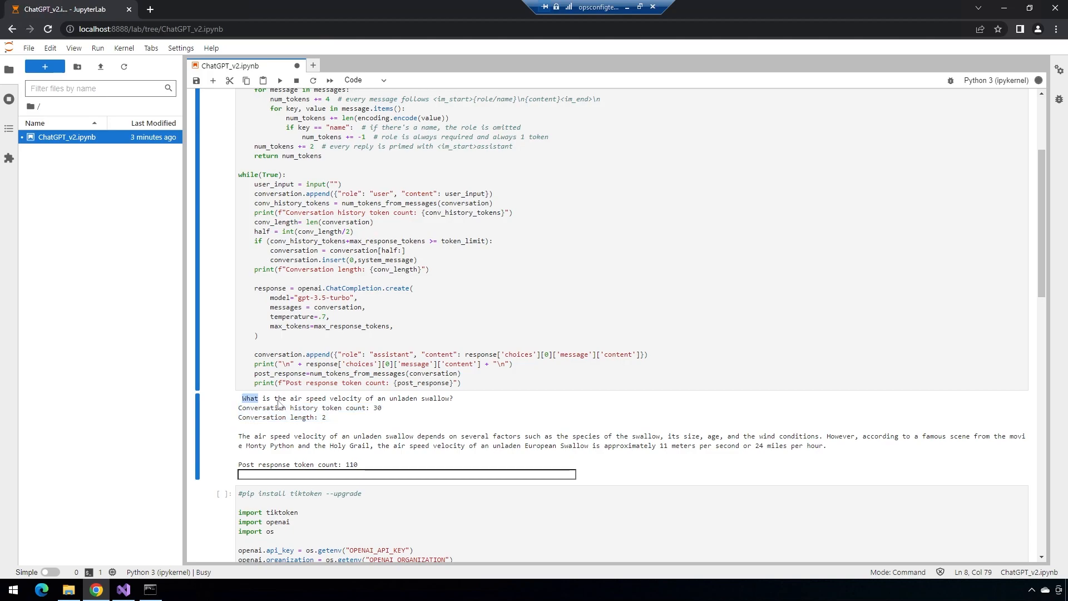
pyautogui.moveTo(243, 398); pyautogui.dragTo(453, 398)
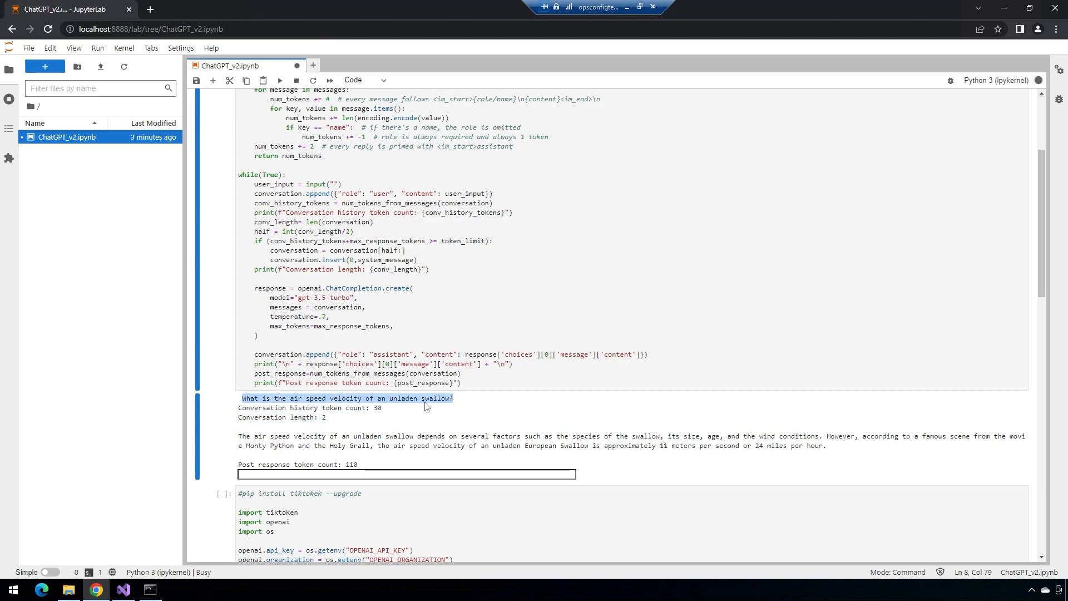
pyautogui.click(240, 424)
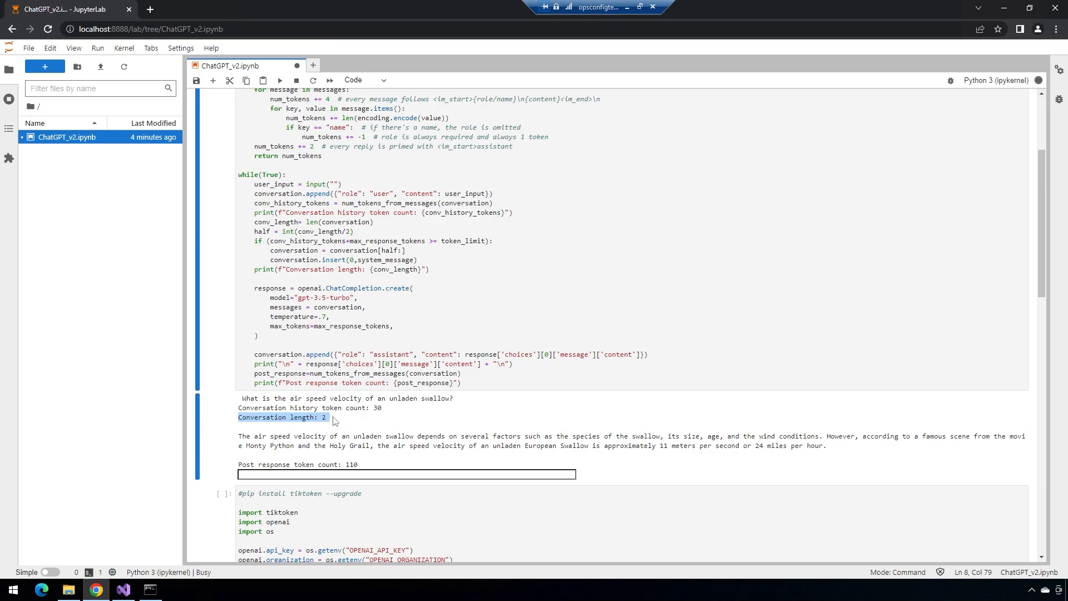
pyautogui.moveTo(240, 397)
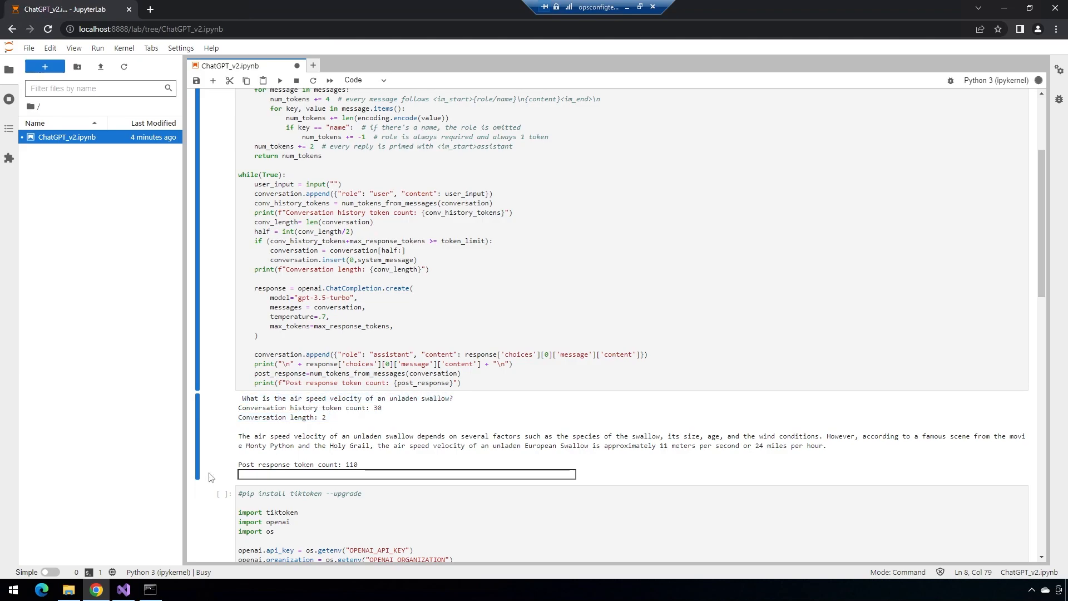
pyautogui.moveTo(238, 436); pyautogui.dragTo(827, 445)
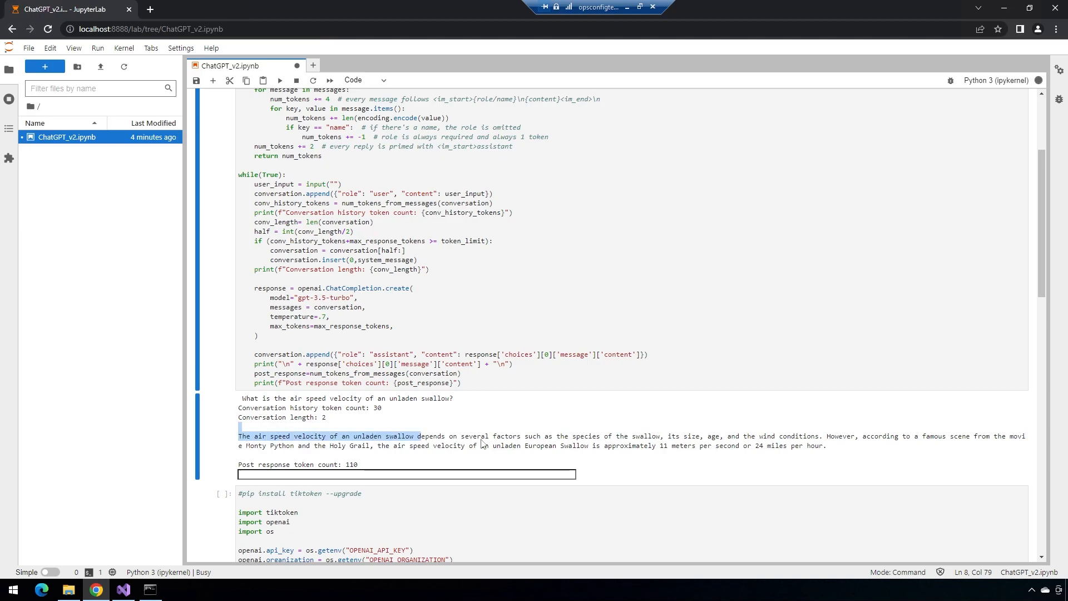
pyautogui.click(829, 449)
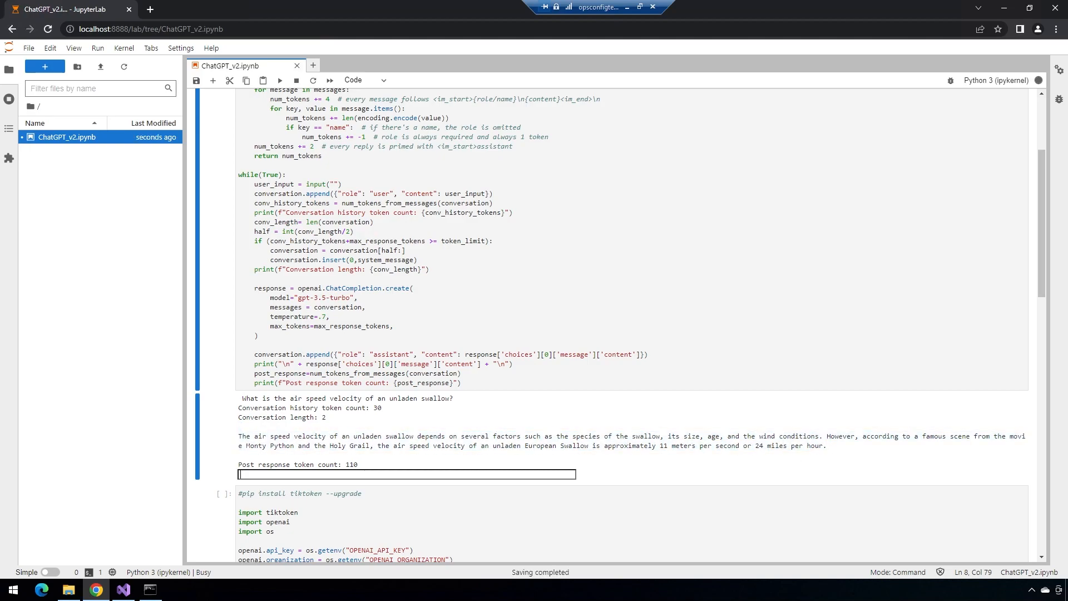
# Step: Ask follow-ups 'Who were the actors in that movie' and how the movie was received critically
pyautogui.write('Who were t')
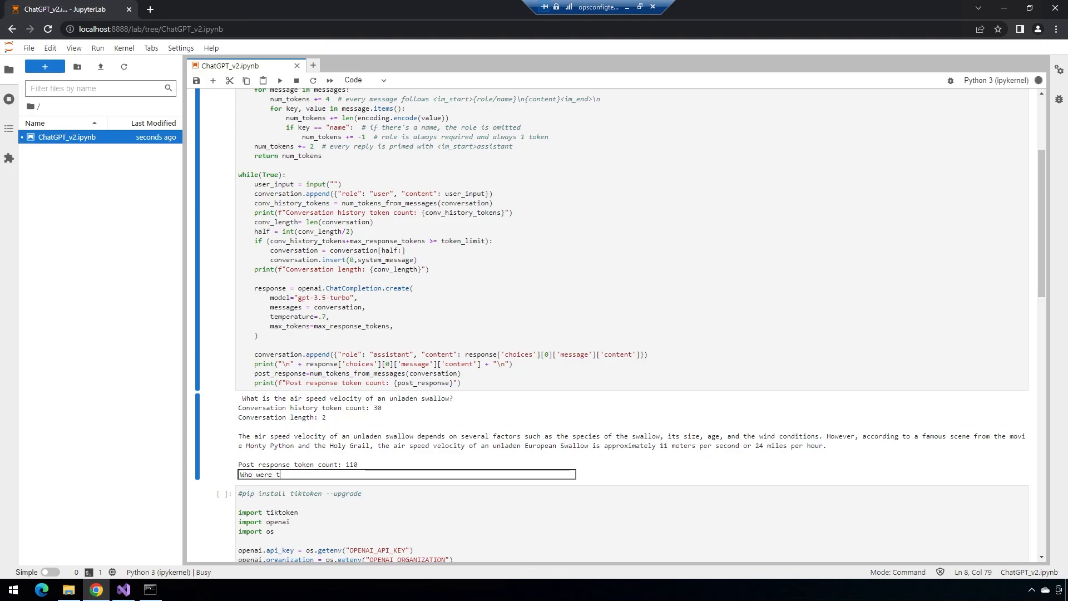
pyautogui.write('he actors in')
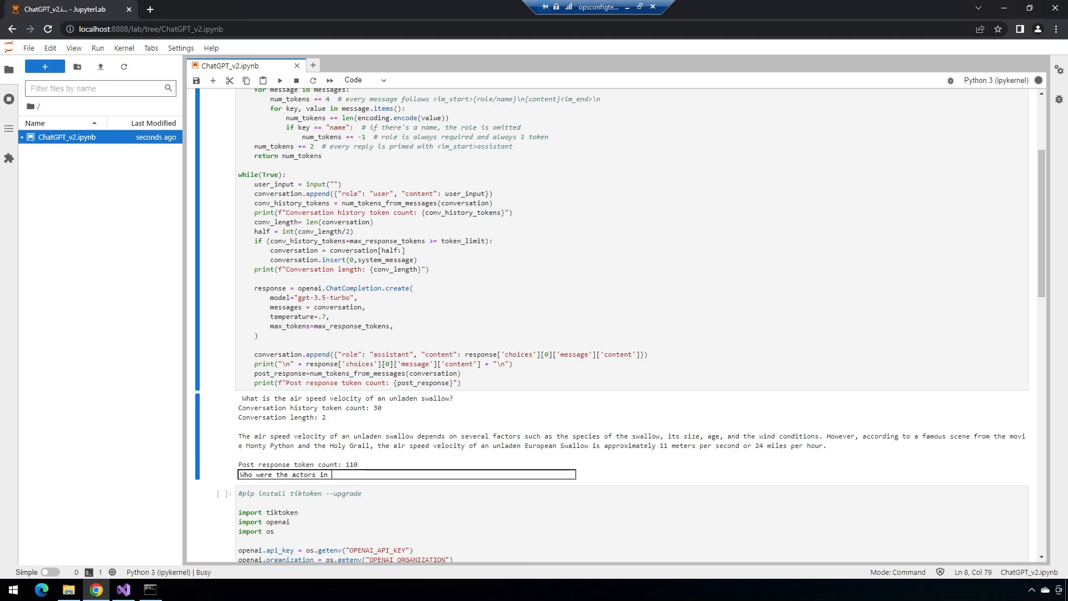
pyautogui.write('that movie')
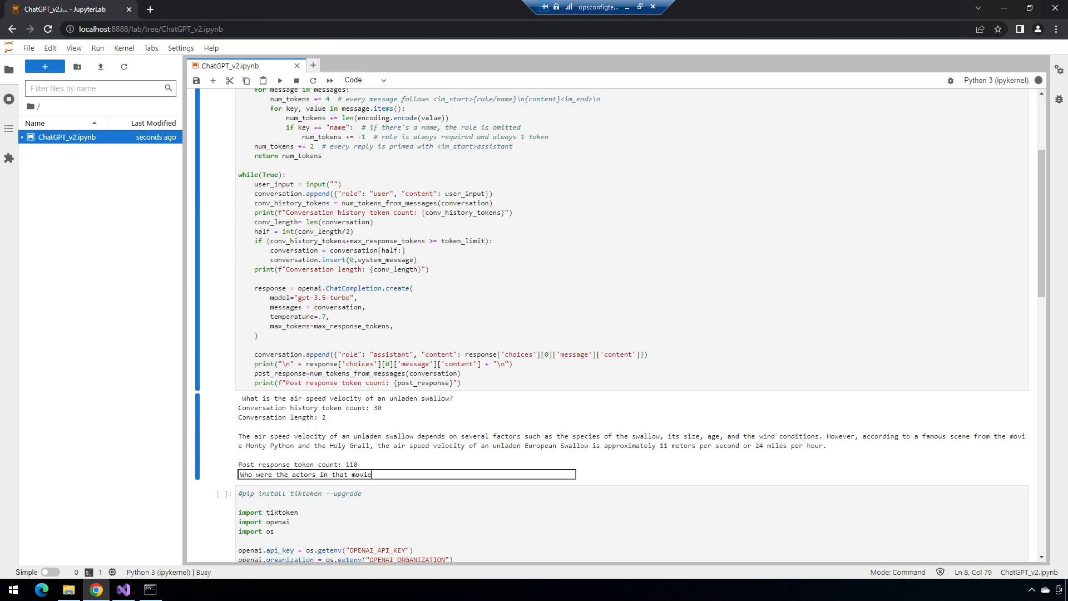
pyautogui.press('enter')
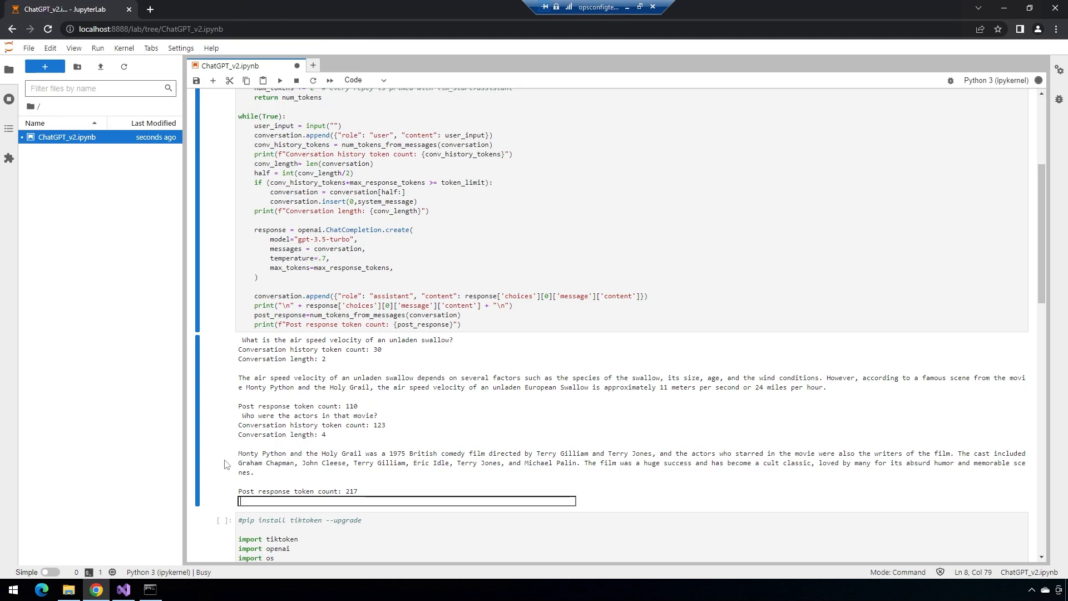
pyautogui.moveTo(495, 454)
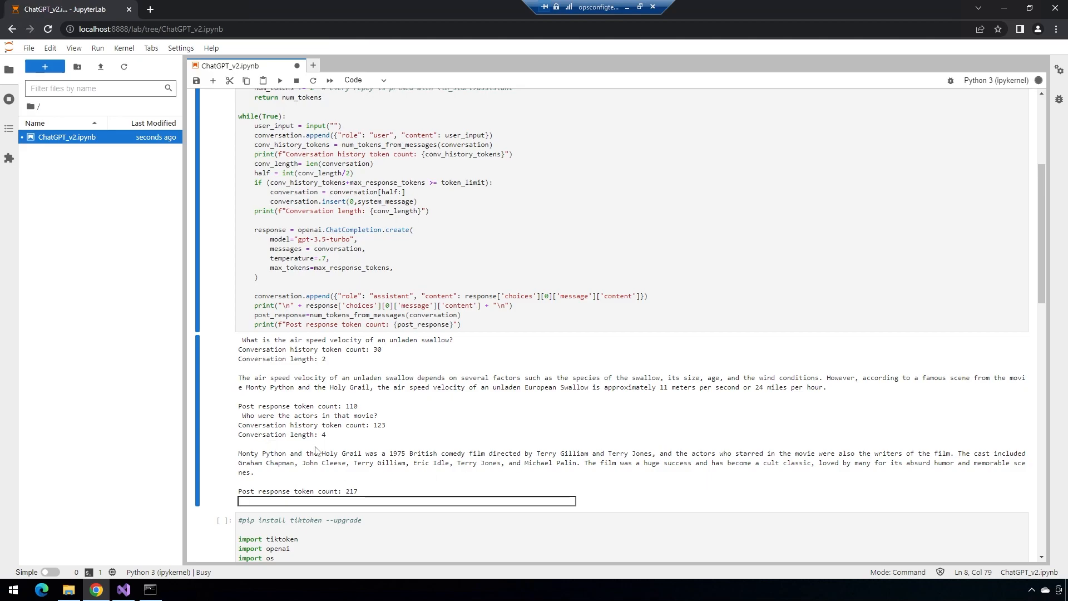
pyautogui.write('How was')
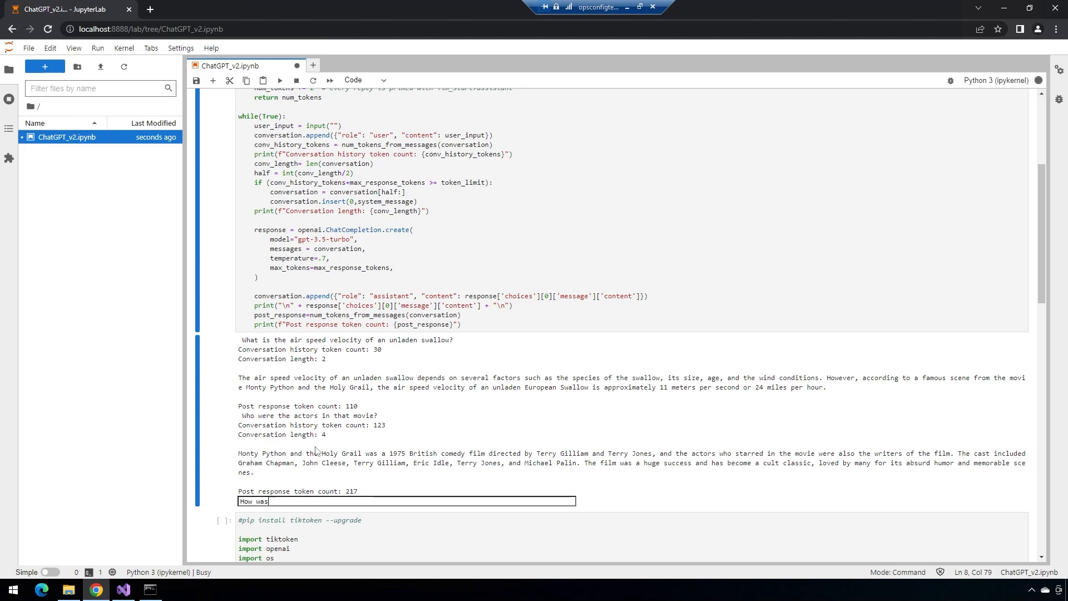
pyautogui.write('this movie')
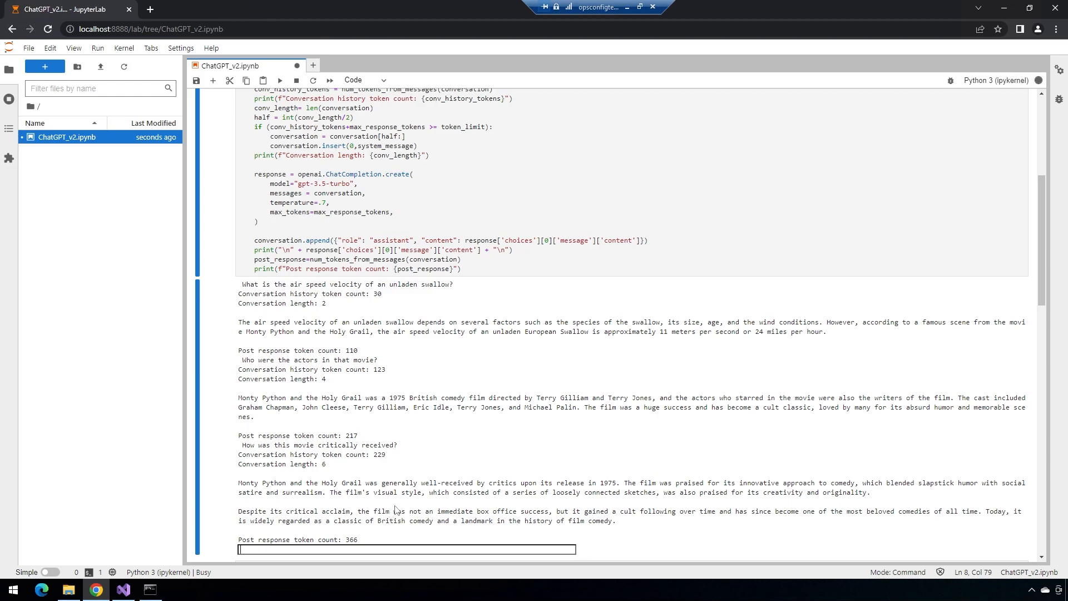
pyautogui.moveTo(411, 502)
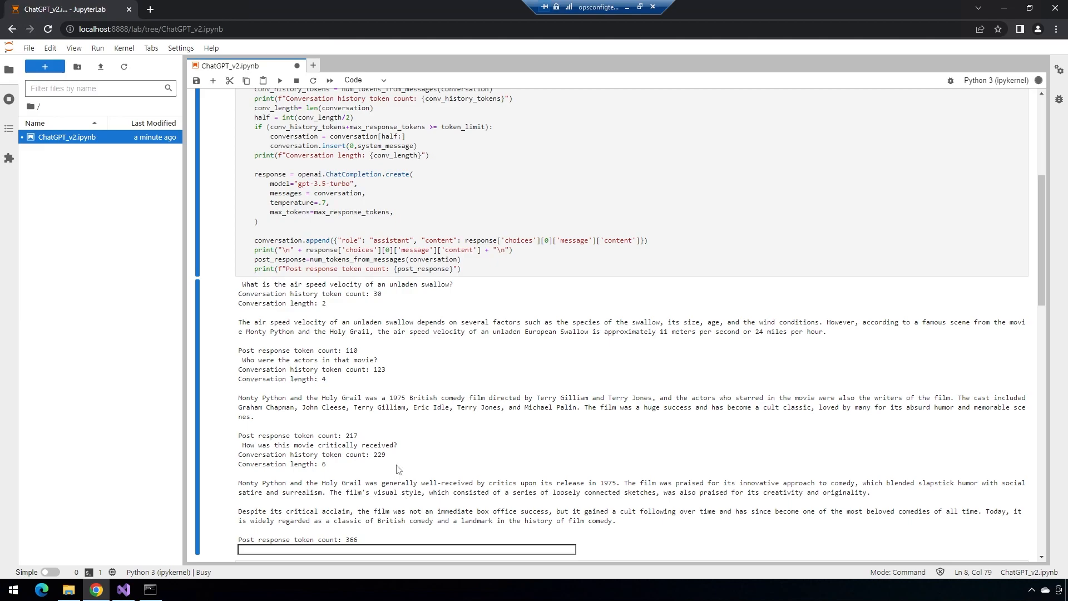
pyautogui.click(296, 80)
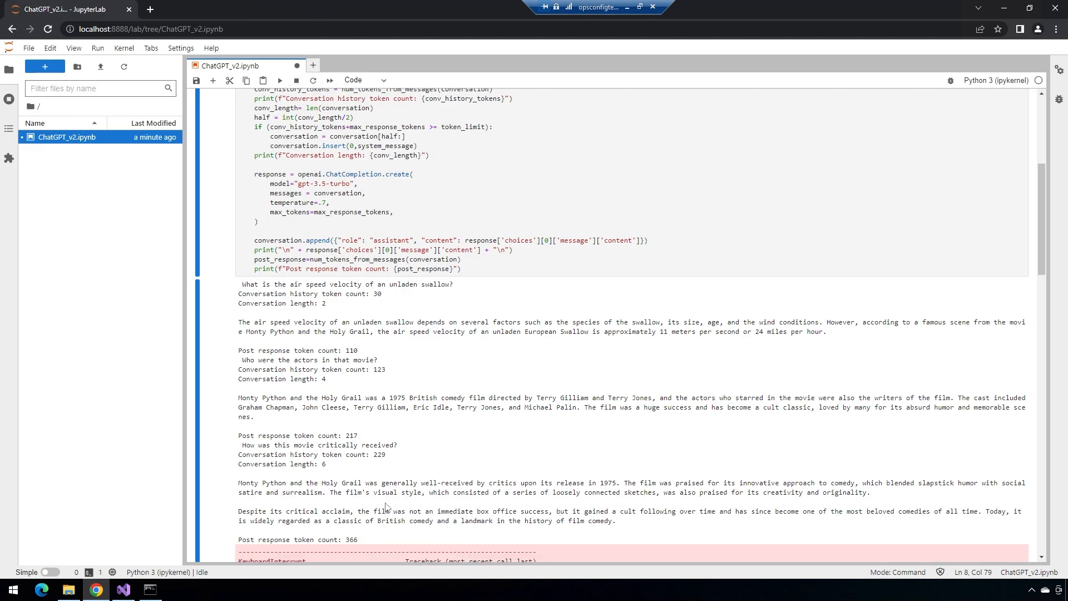
pyautogui.scroll(-3)
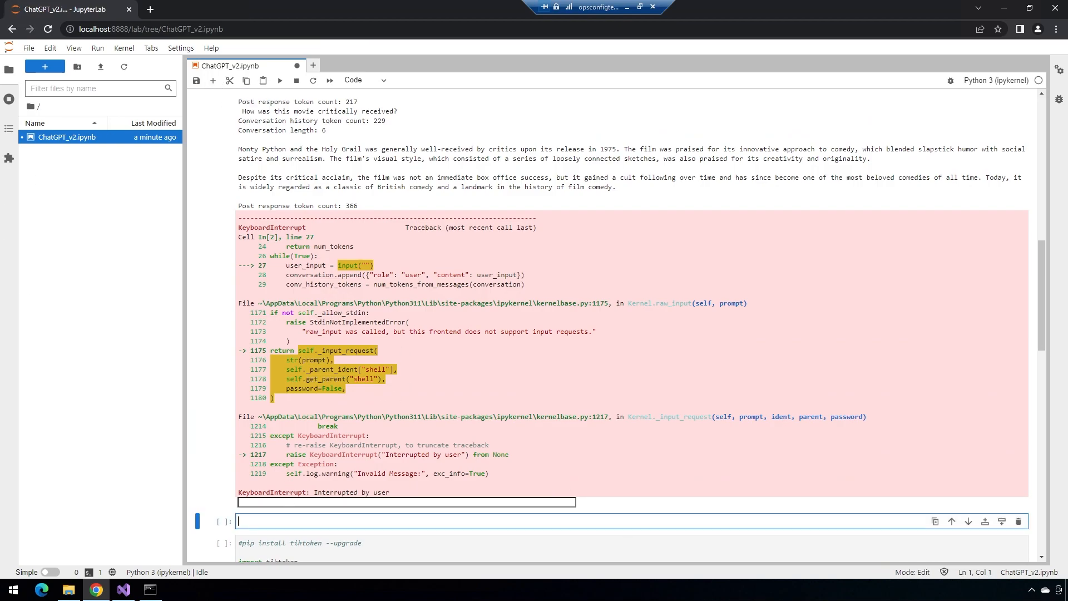
pyautogui.scroll(-3)
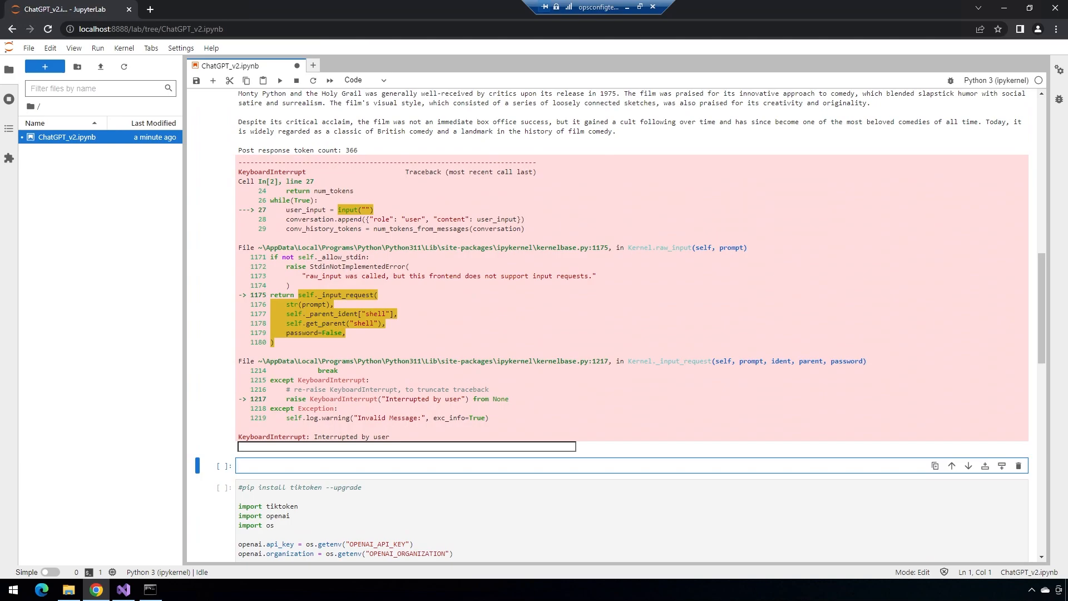
# Step: Run print(conversation) in a new cell to show the system message and three Q&A pairs
pyautogui.write('print(con')
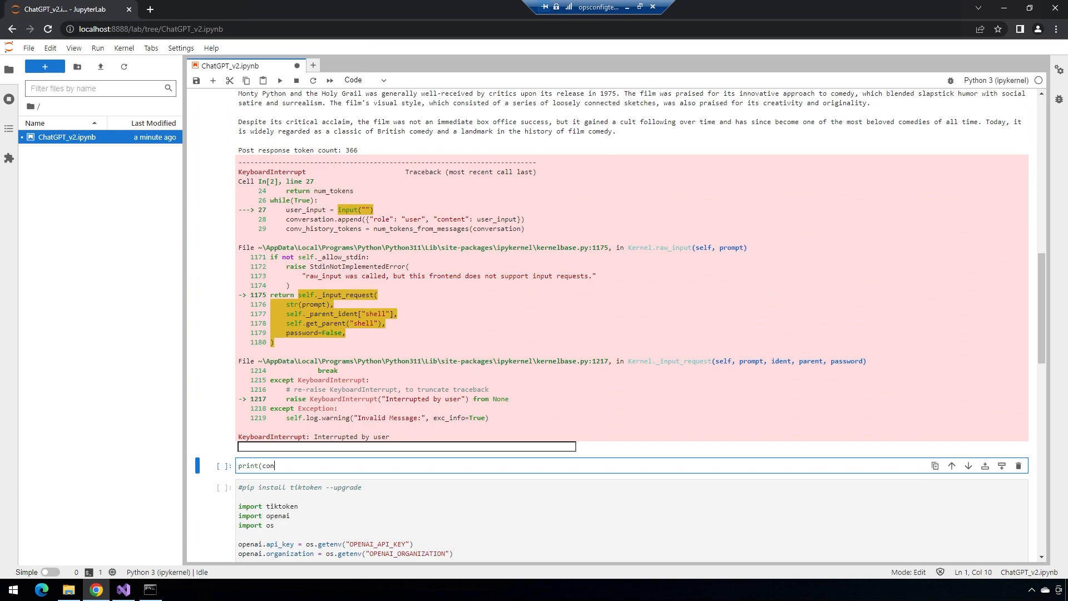
pyautogui.write('versation)')
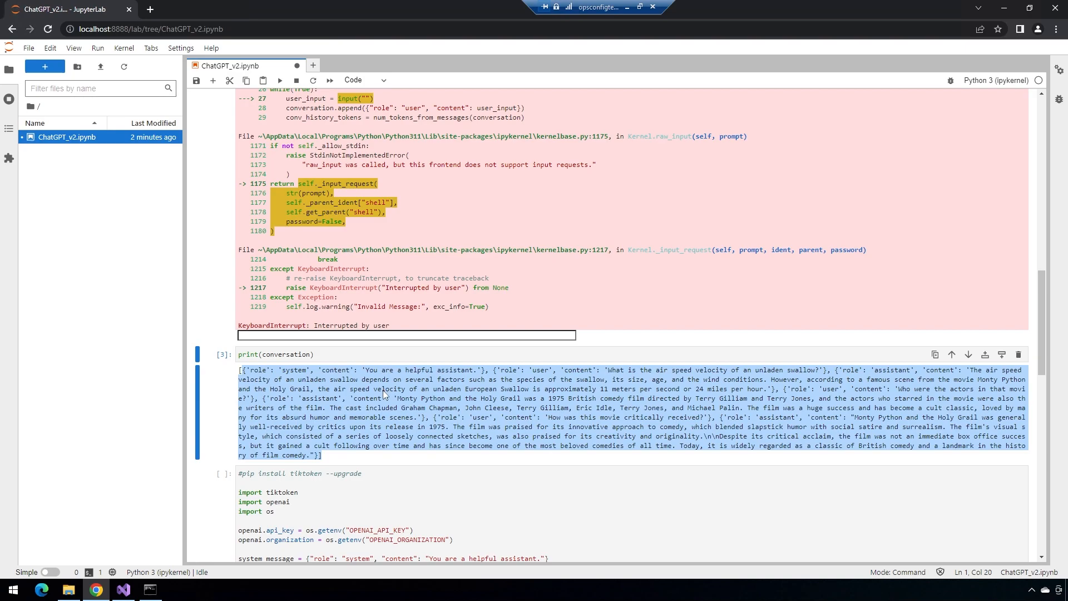
pyautogui.moveTo(408, 417)
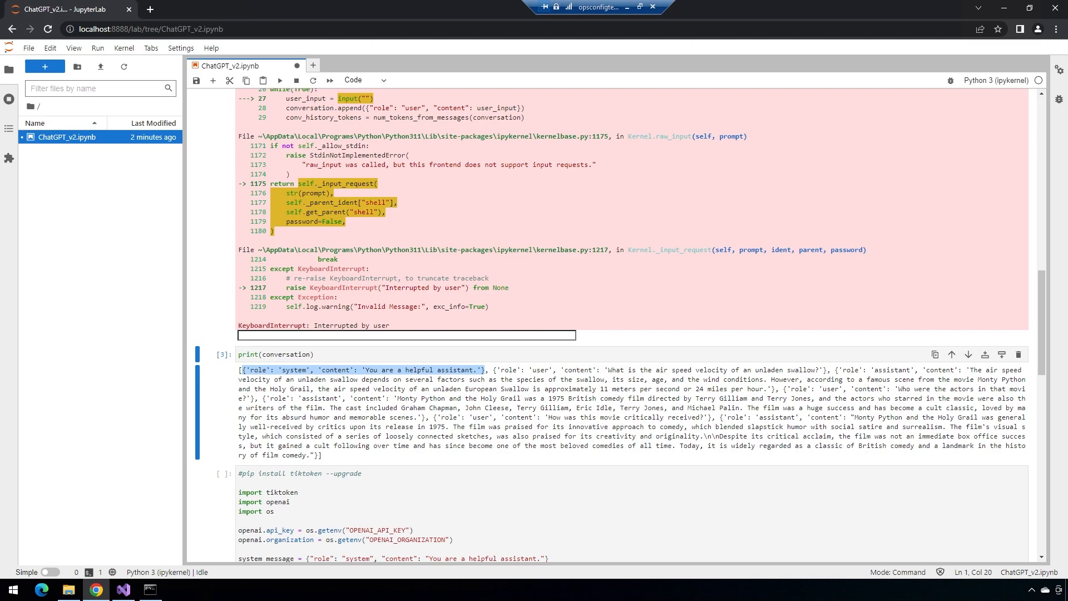
pyautogui.scroll(-3)
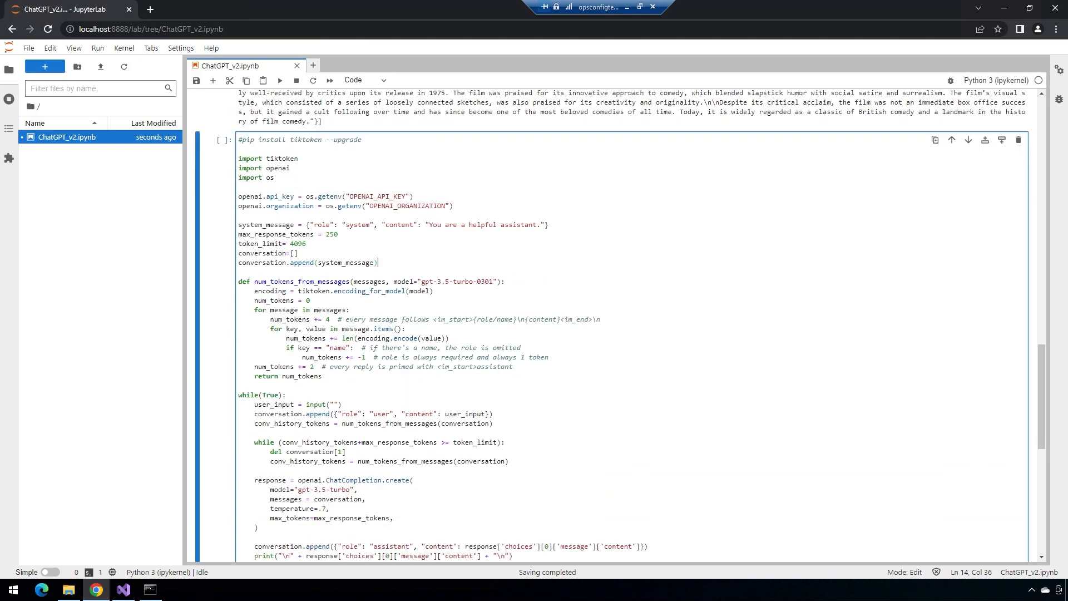
pyautogui.scroll(-3)
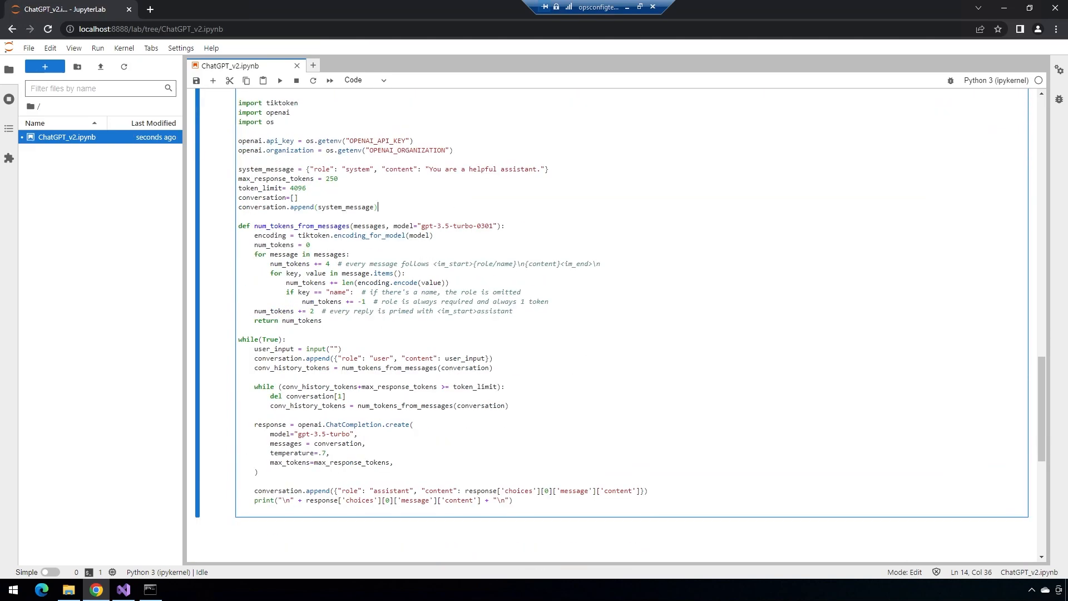
pyautogui.moveTo(238, 339); pyautogui.dragTo(414, 424)
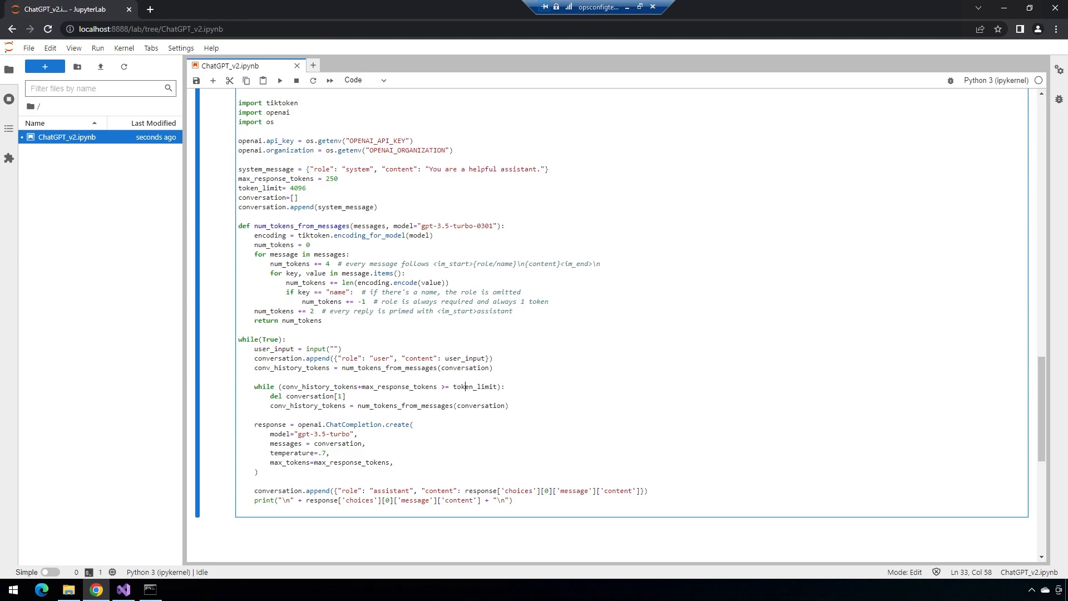
pyautogui.tripleClick(310, 396)
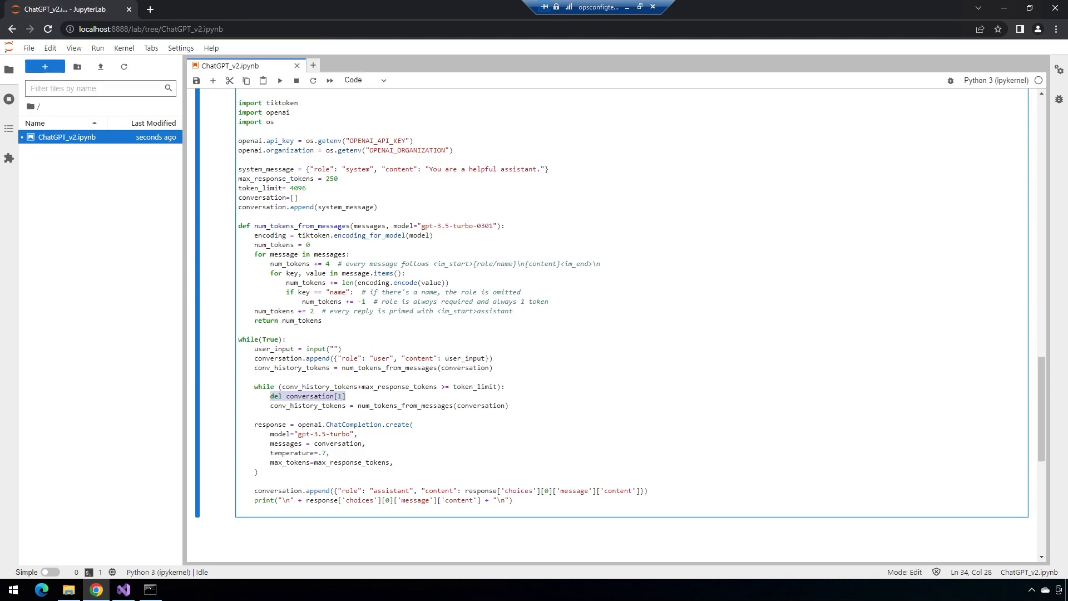
pyautogui.click(401, 226)
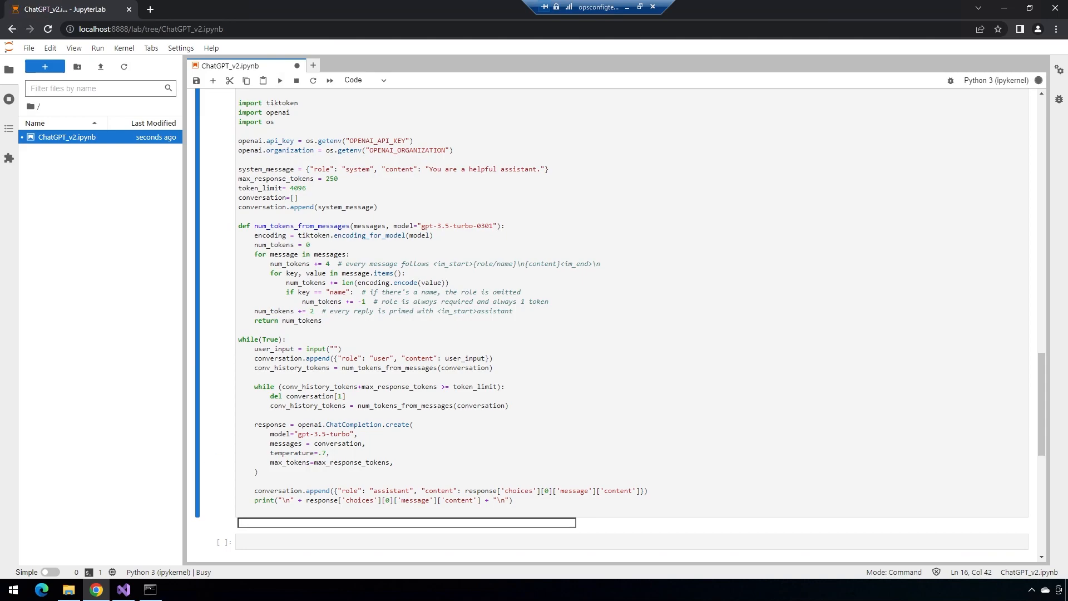
# Step: Ask the restarted chat loop 'What is the airspeed velocity of an unladen swallow?'
pyautogui.write('hi')
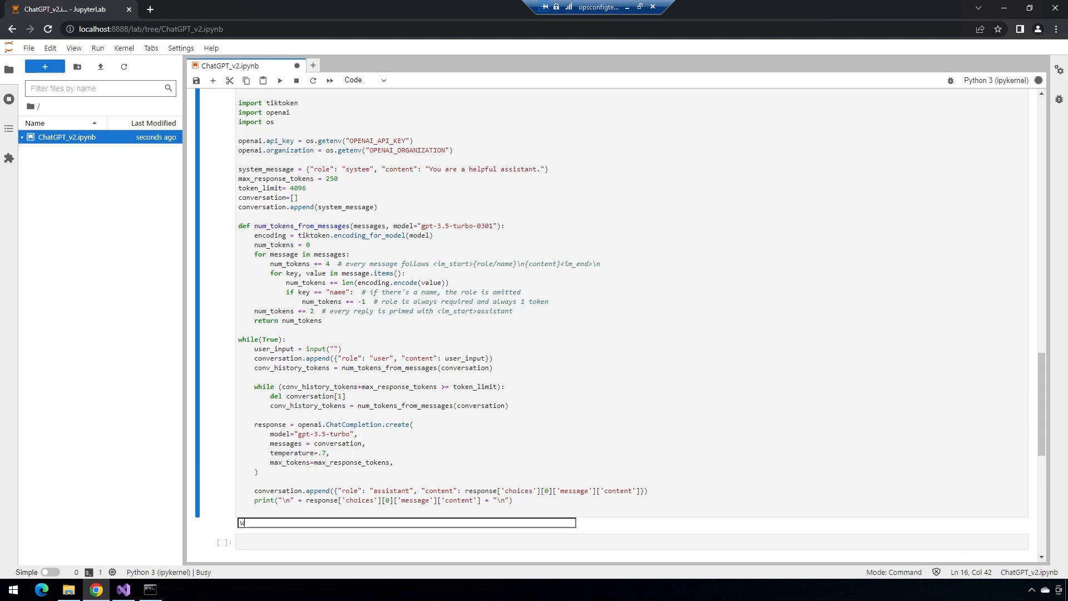
pyautogui.write('hat is the airspeed velo')
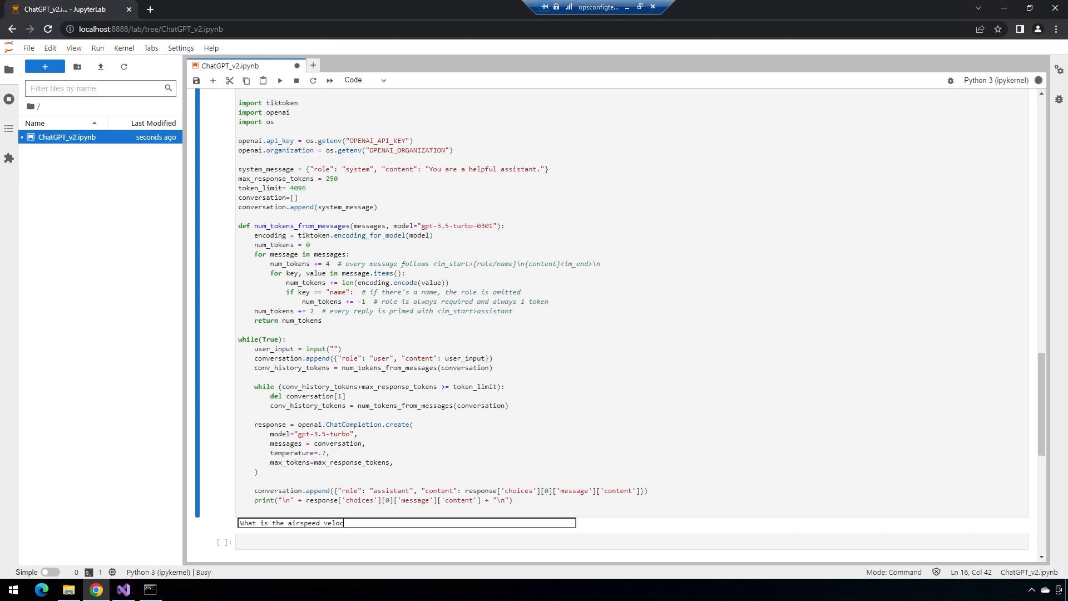
pyautogui.write('city of an un')
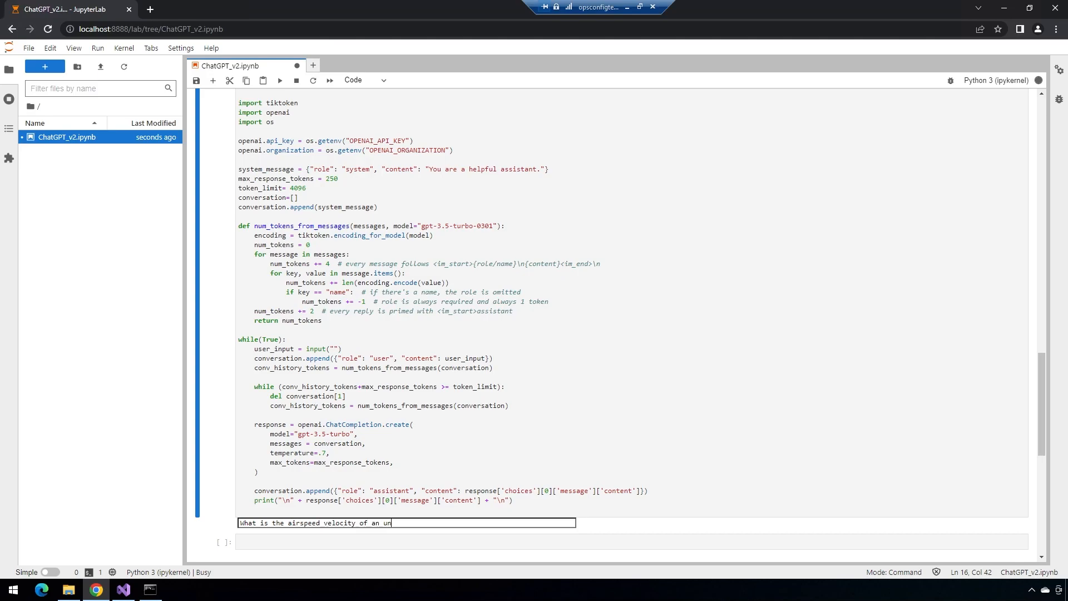
pyautogui.write('laden swal')
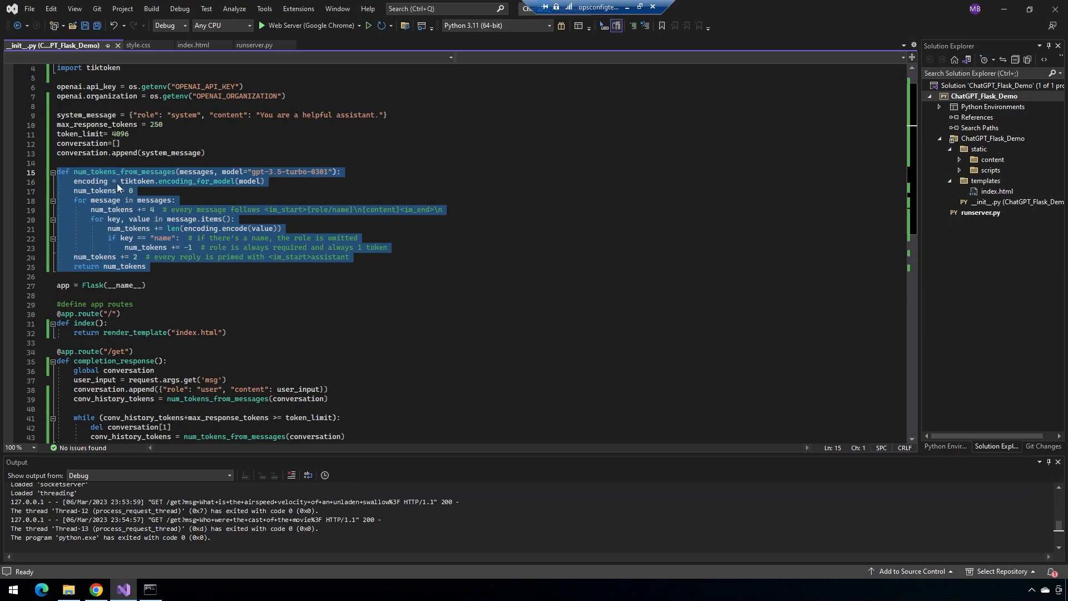
pyautogui.moveTo(160, 211)
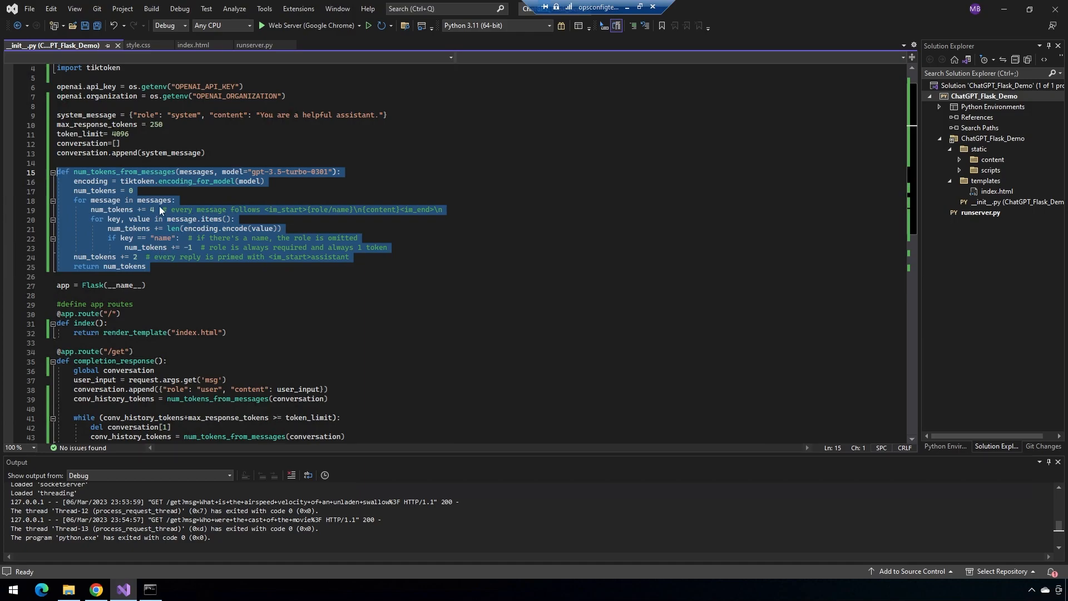
# Step: Scroll to completion_response in the Flask app and highlight its 'global conversation' declaration
pyautogui.scroll(-3)
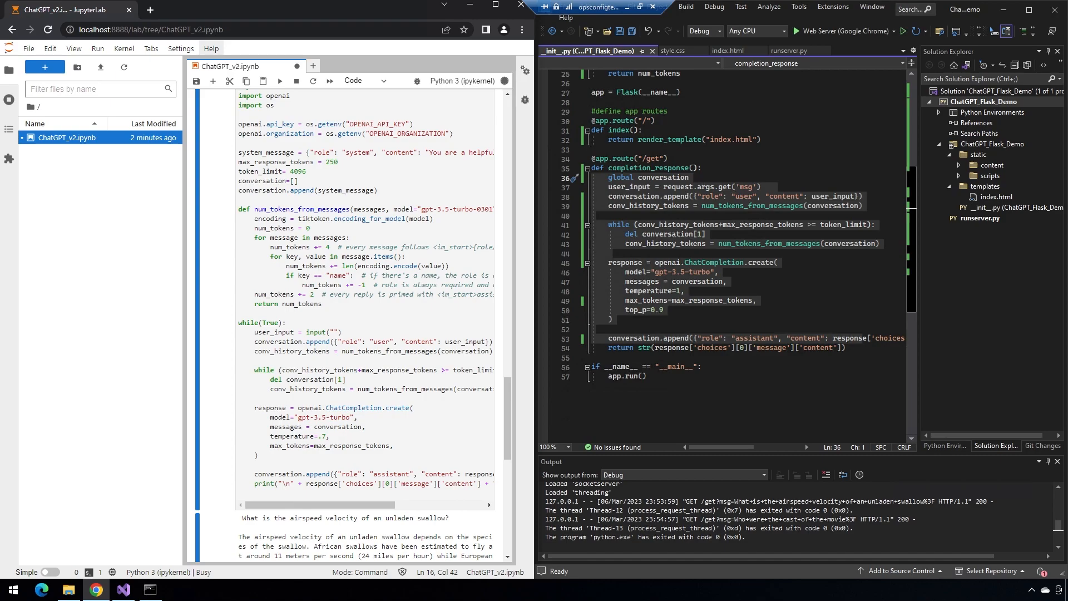
pyautogui.moveTo(809, 214)
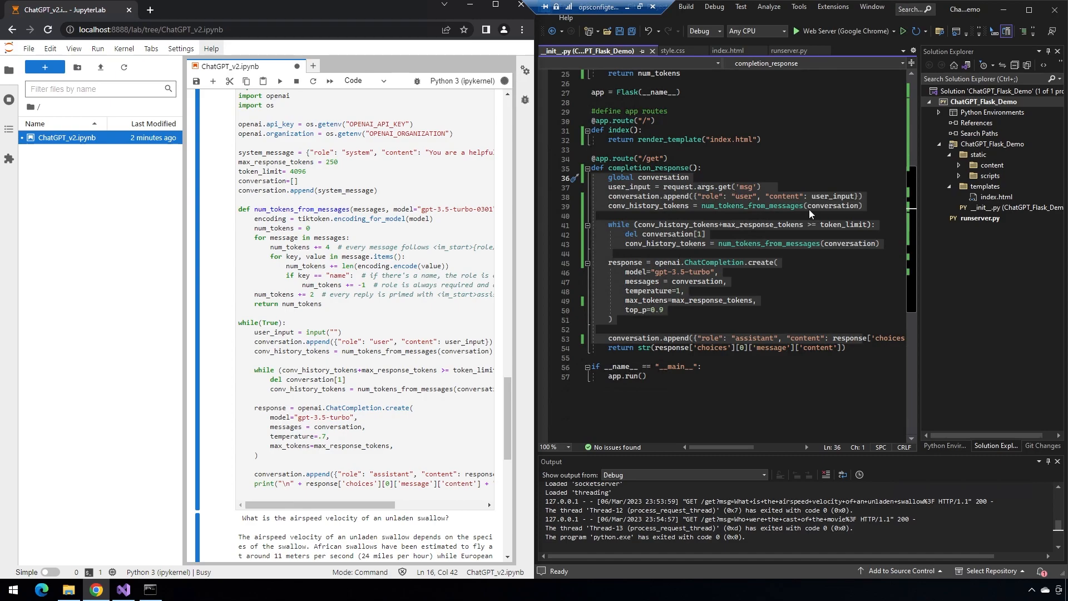
pyautogui.moveTo(607, 187)
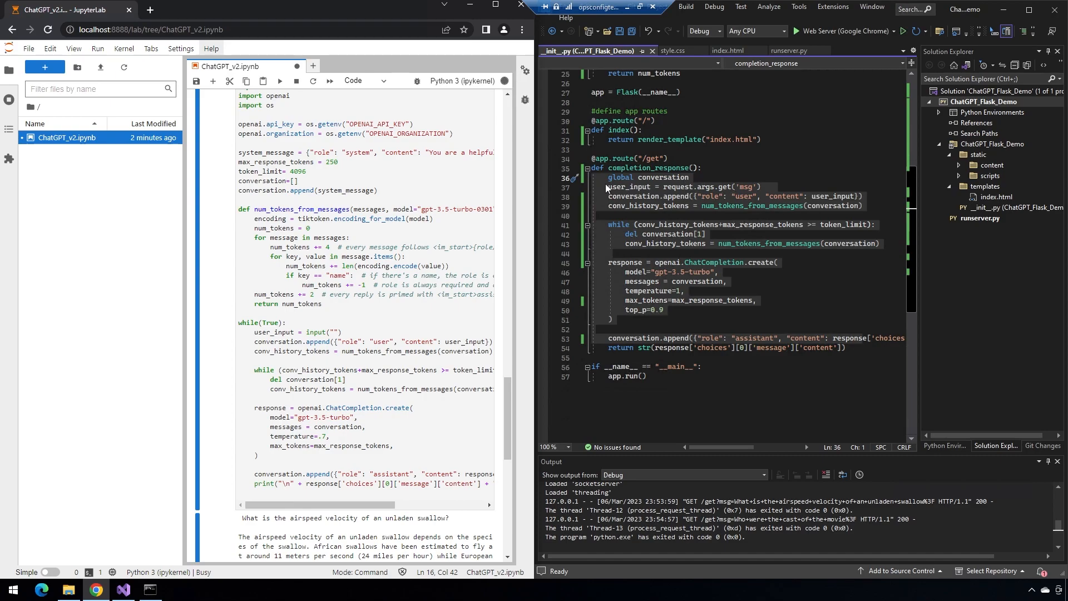
pyautogui.doubleClick(644, 178)
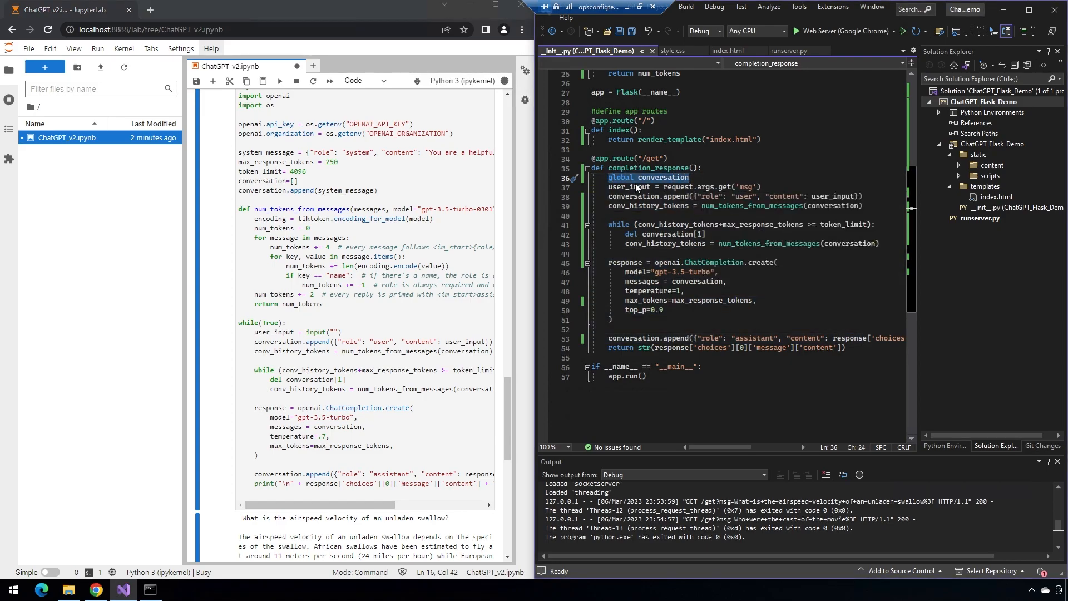
pyautogui.moveTo(661, 187)
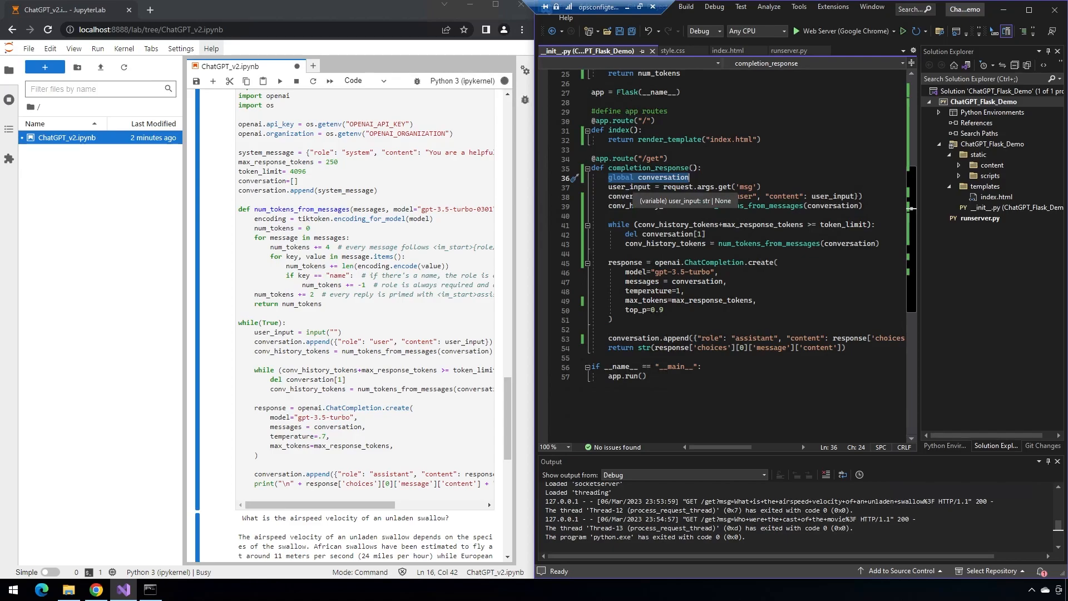
pyautogui.moveTo(653, 187)
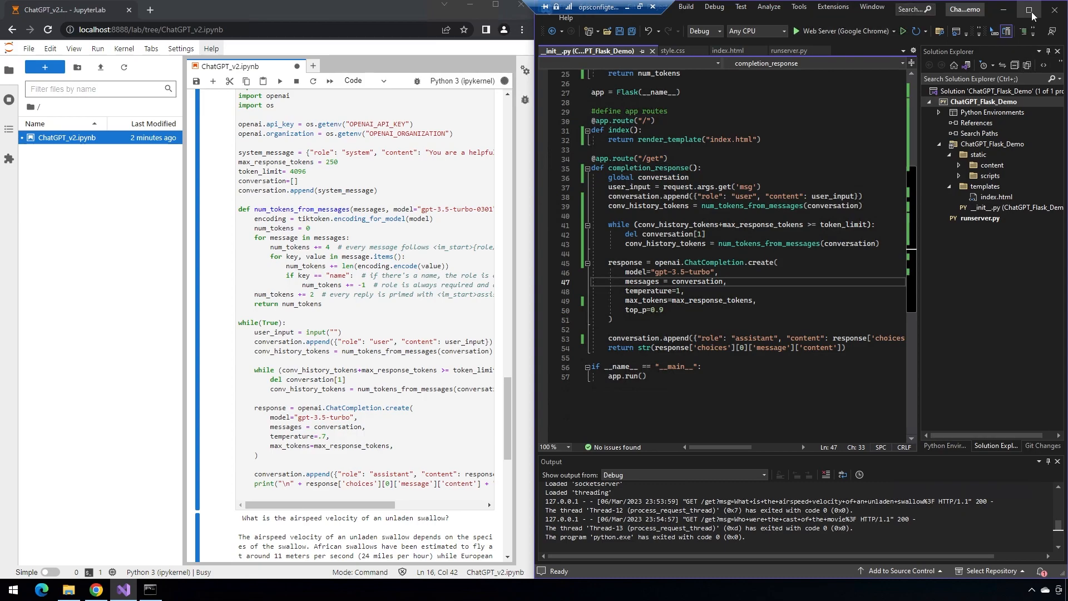
# Step: In the Flask chat page, ask the swallow velocity question, then 'How does this relate to Monty Python?'
pyautogui.click(1032, 11)
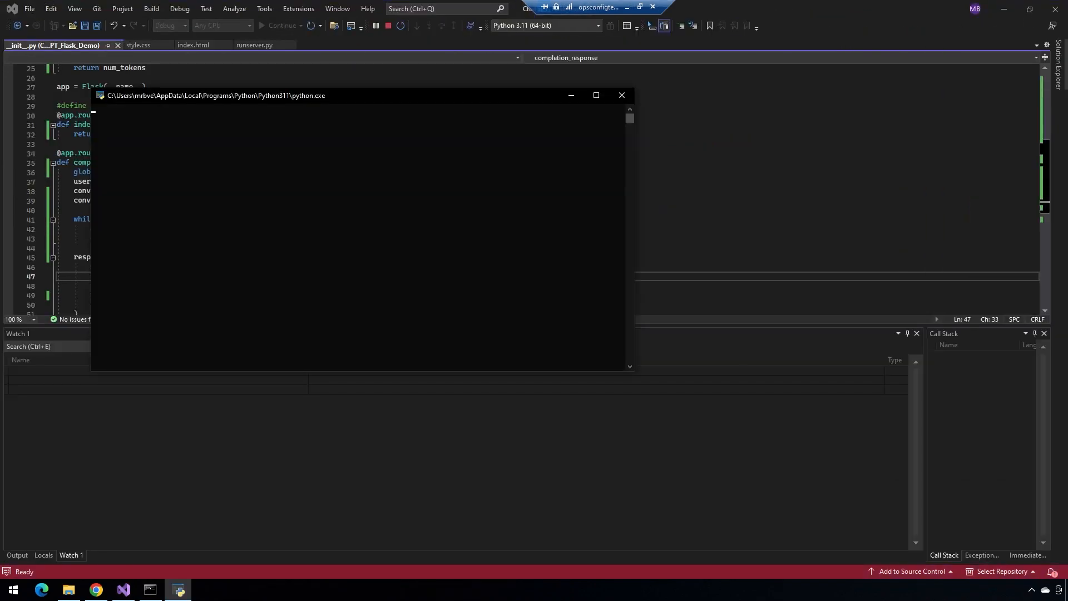
pyautogui.click(96, 589)
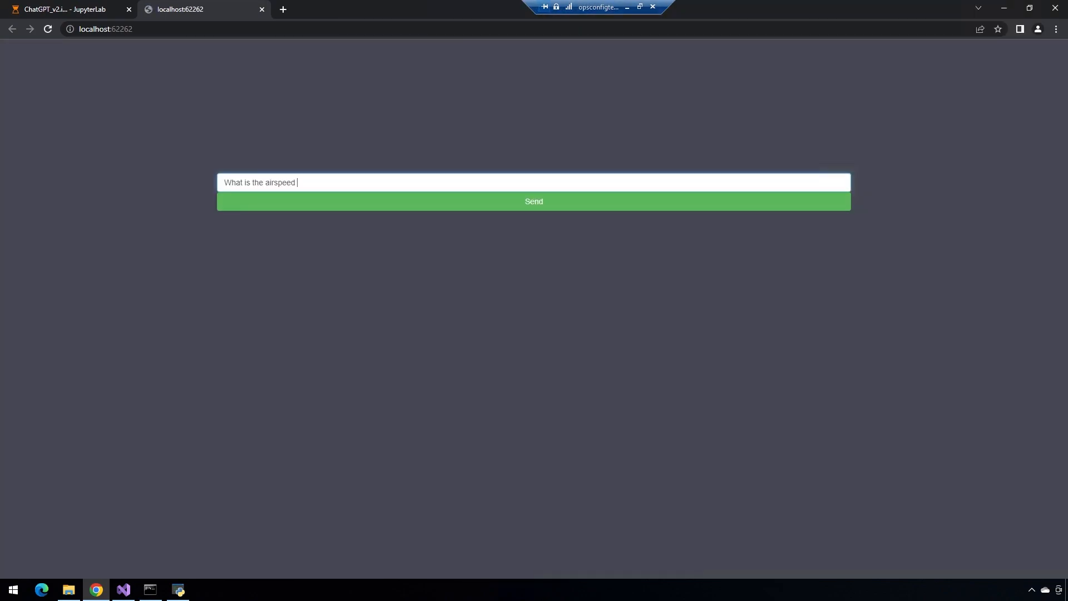
pyautogui.write('velocityt')
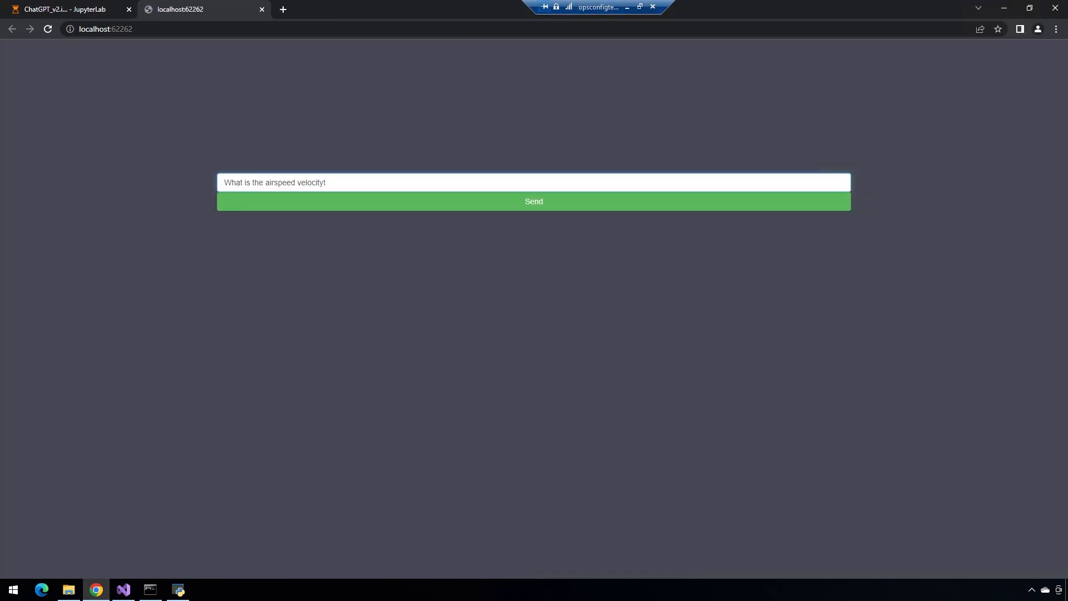
pyautogui.write('of an')
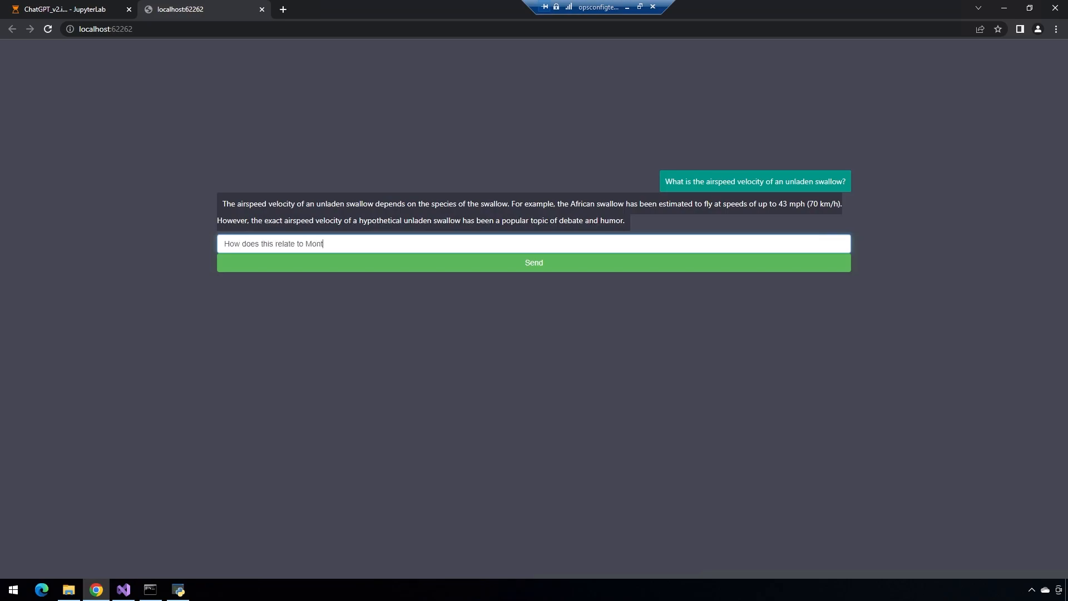
pyautogui.write('y Python')
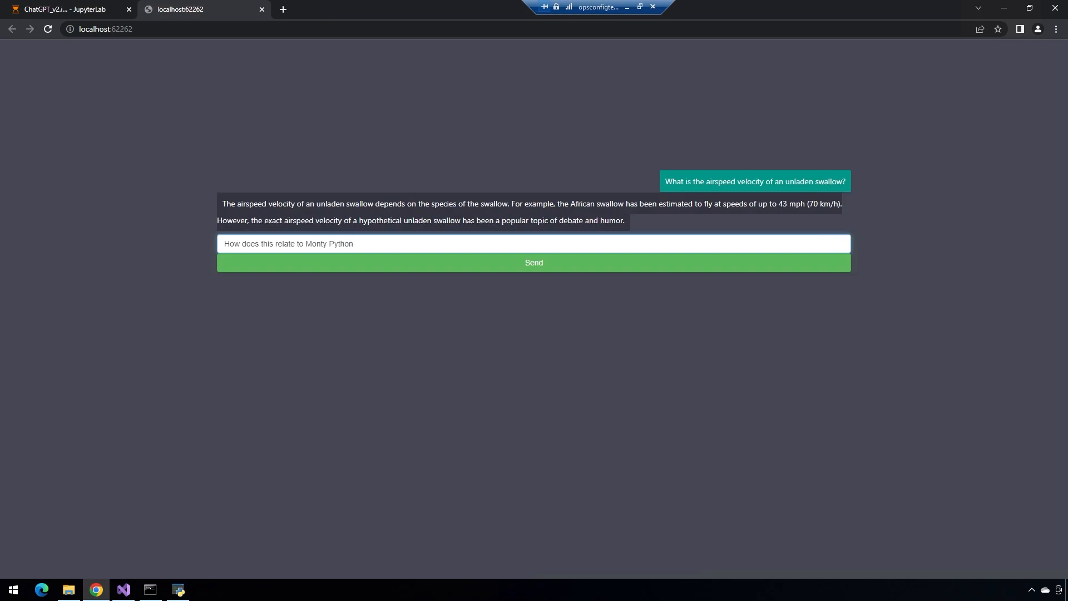
pyautogui.click(533, 262)
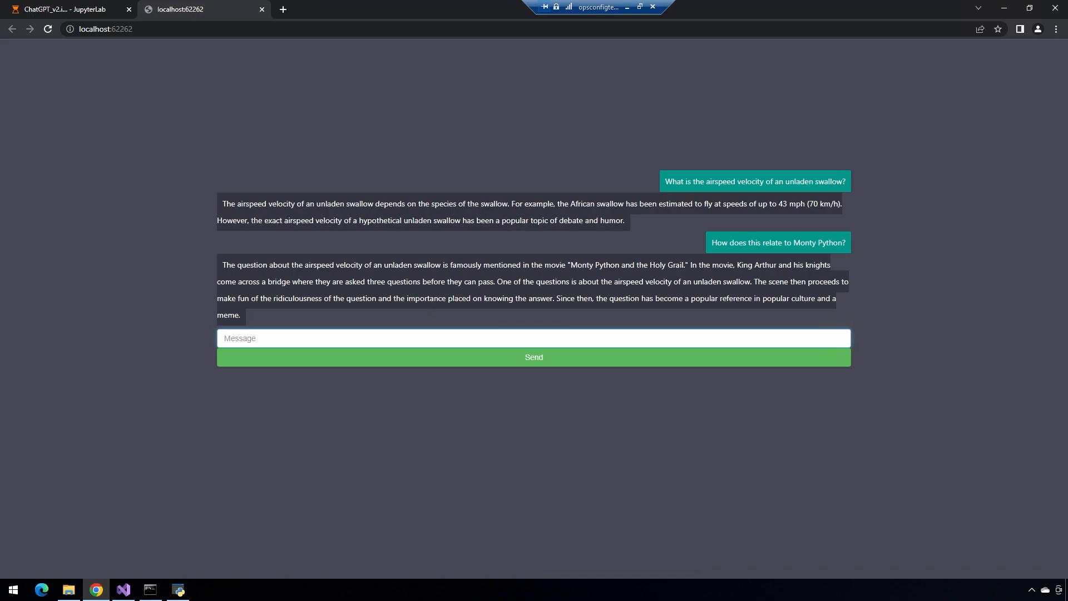
pyautogui.moveTo(576, 246)
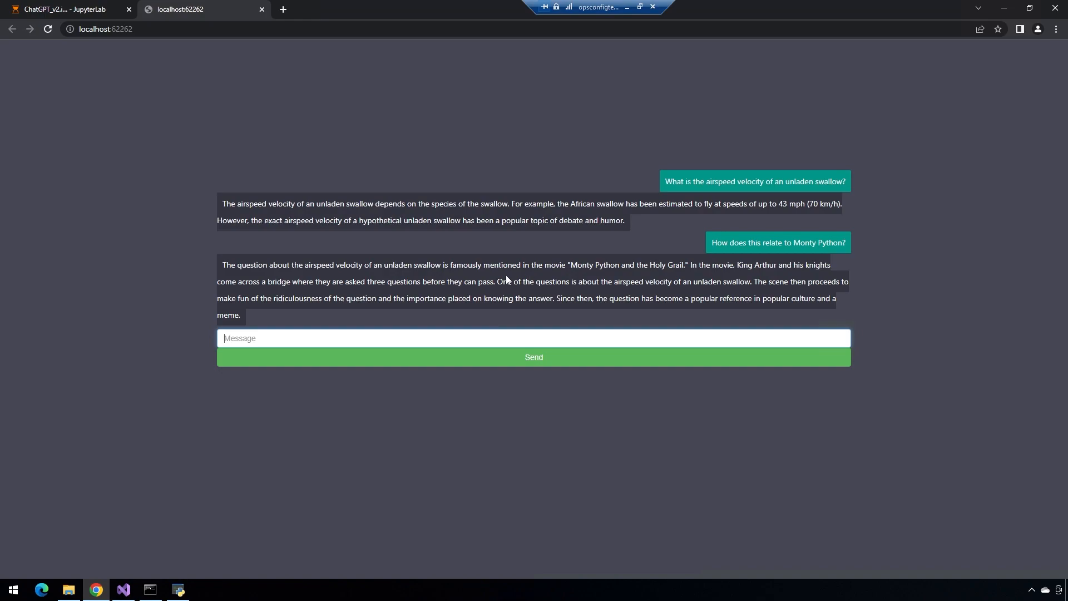
pyautogui.moveTo(510, 294)
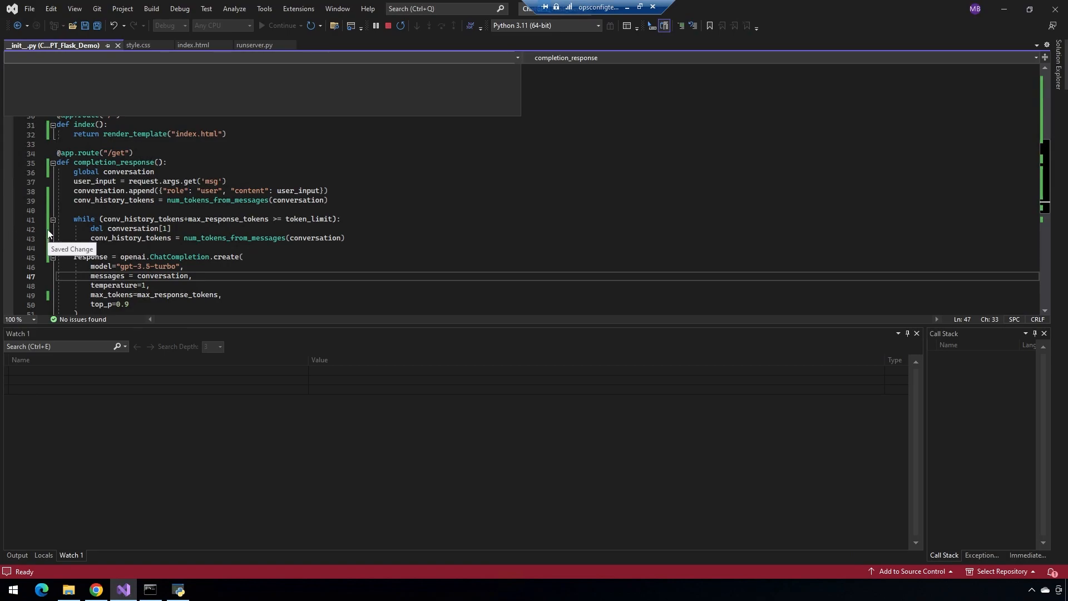
pyautogui.moveTo(164, 244)
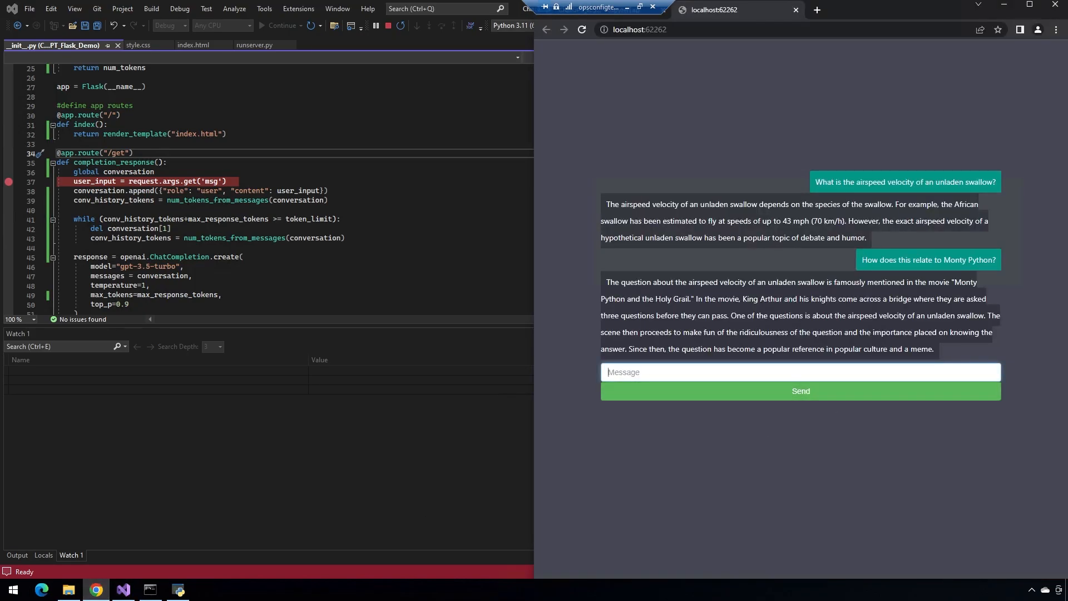
# Step: Send 'Who were the cast of the film' from the chat so the line-37 breakpoint is hit
pyautogui.write('W')
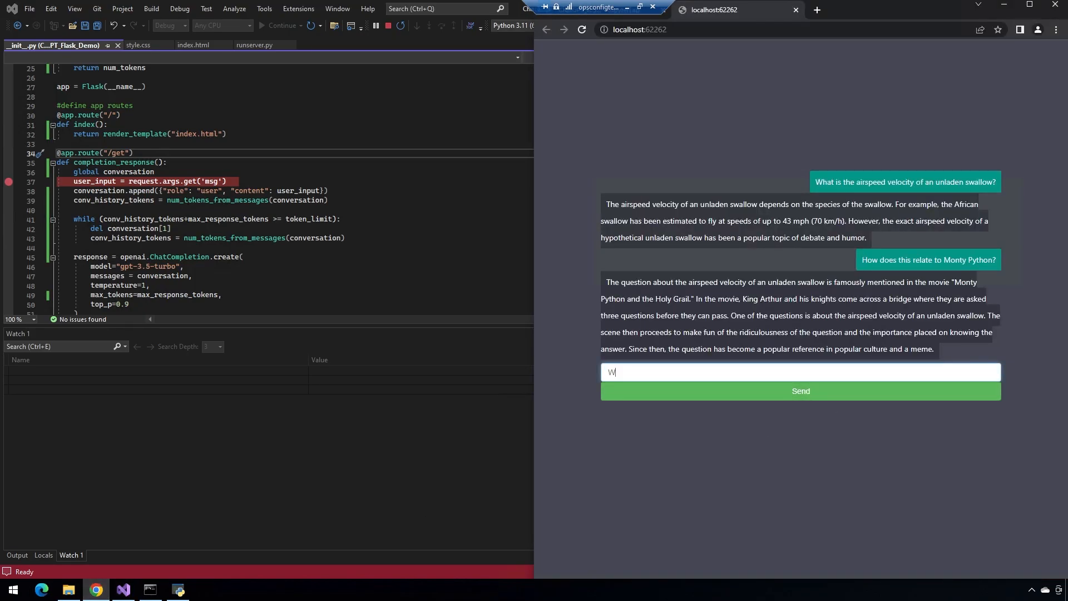
pyautogui.write('ho were the')
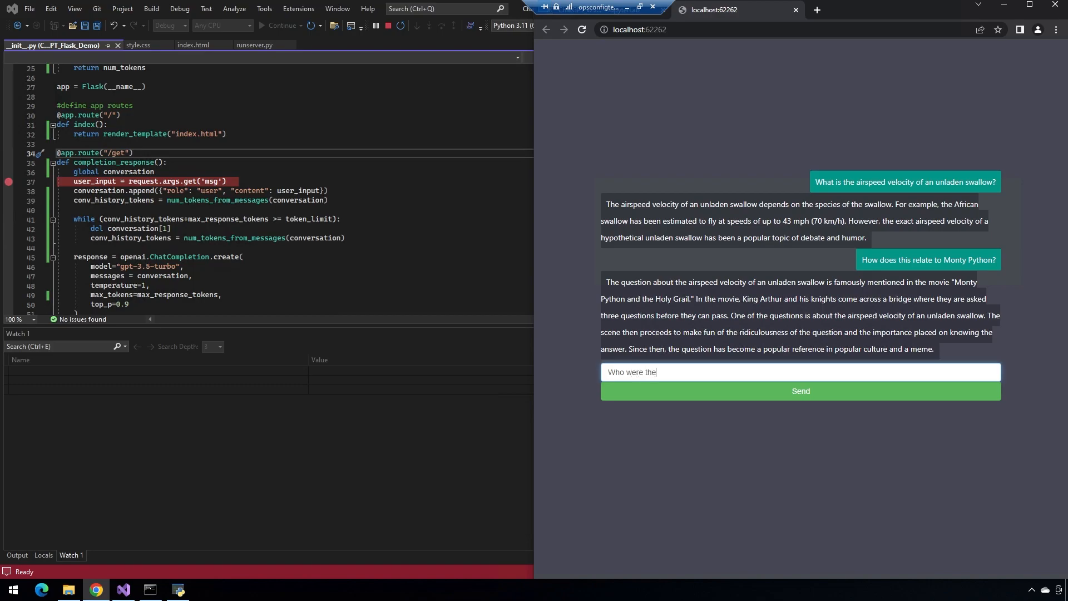
pyautogui.write('cast of the film')
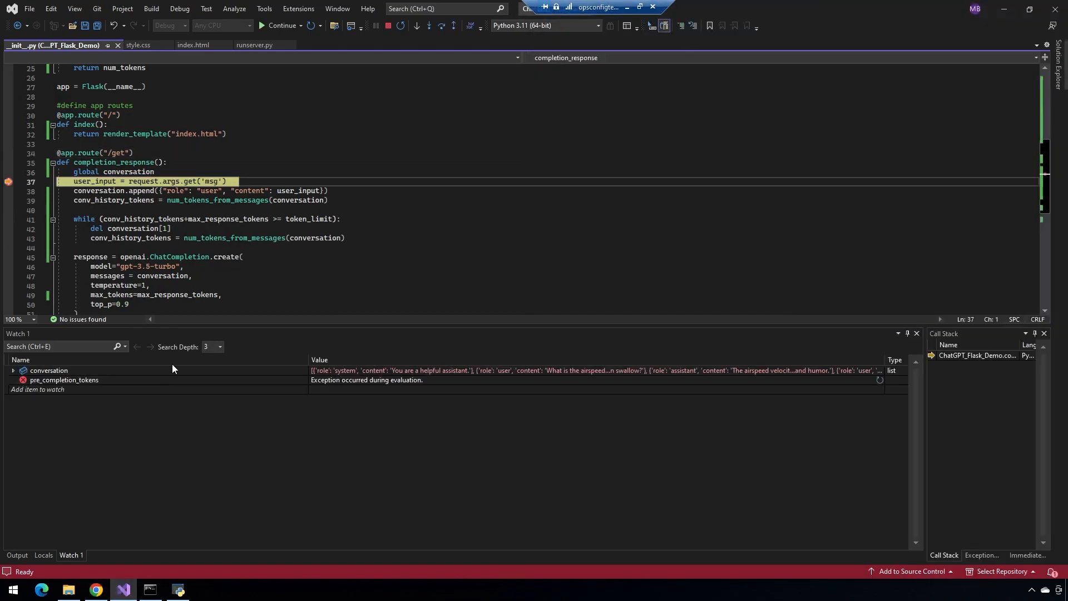
pyautogui.moveTo(469, 40)
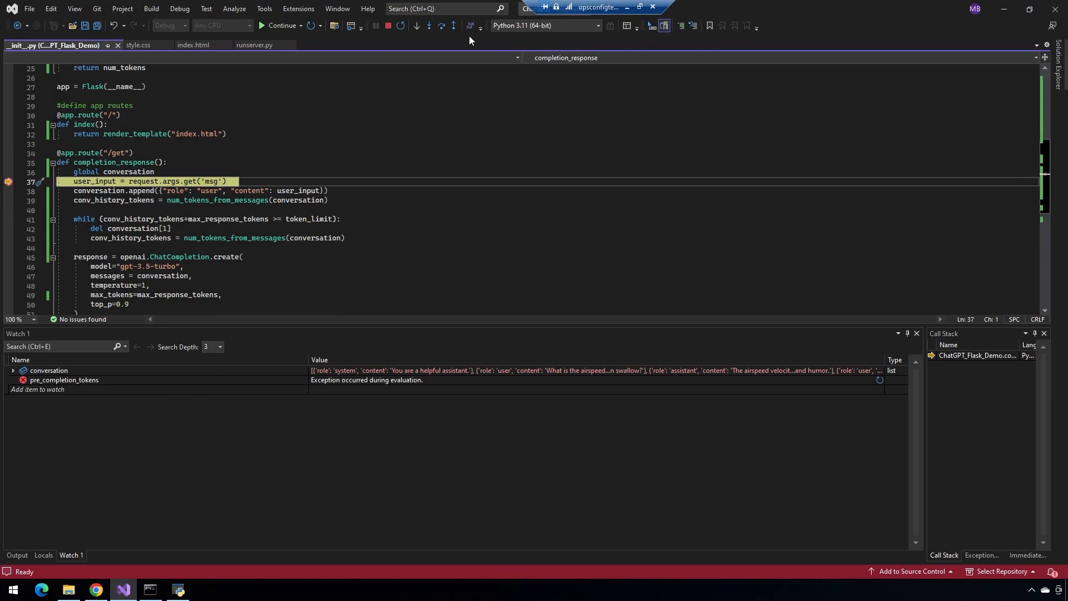
# Step: Expand conversation in the Watch window and peek into the system message and last assistant reply entries
pyautogui.click(12, 369)
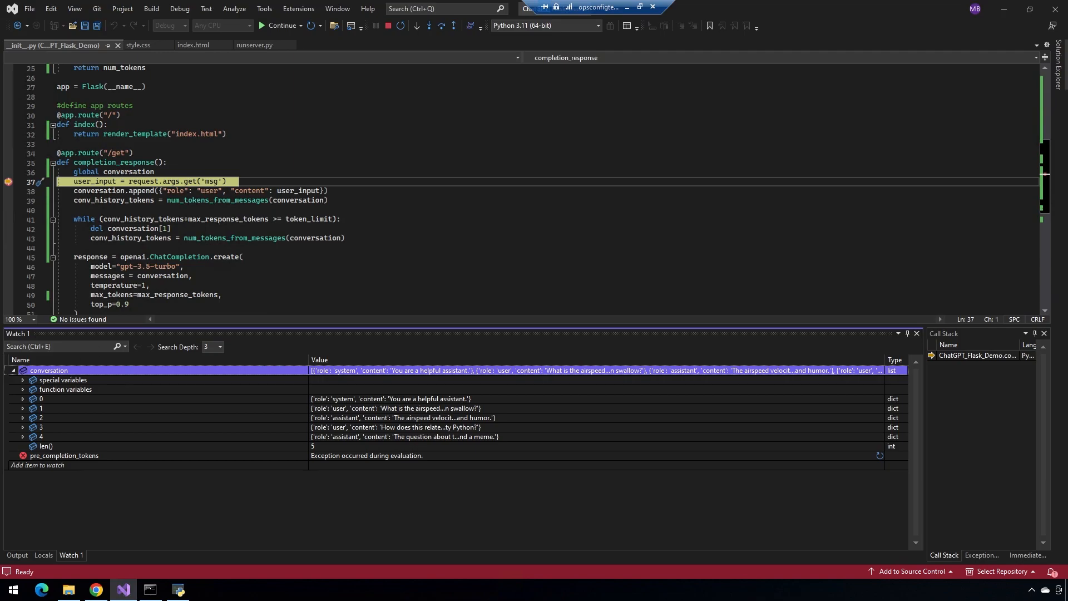
pyautogui.moveTo(22, 407)
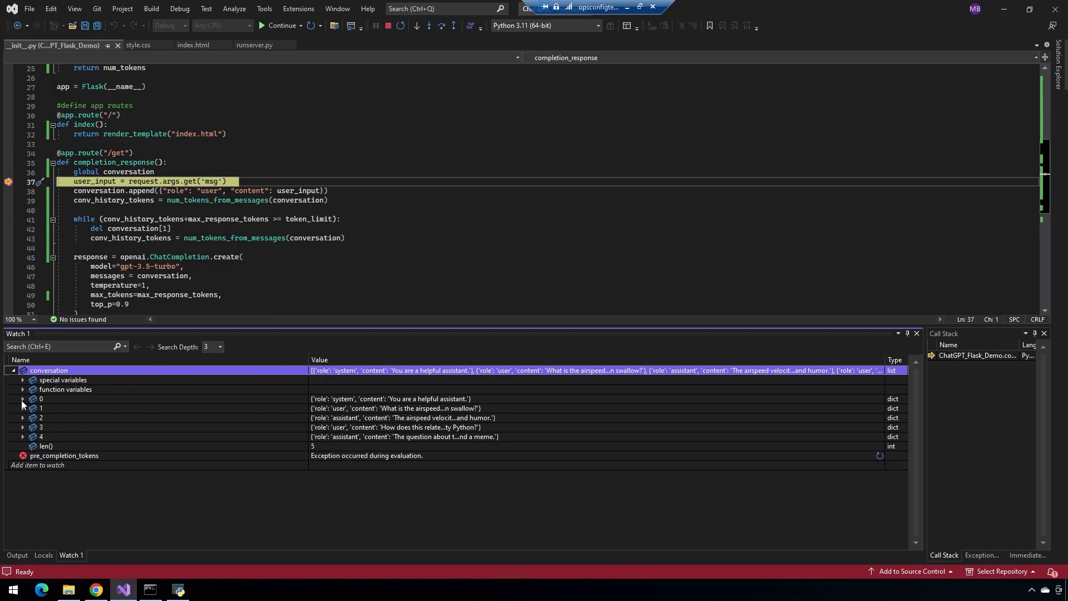
pyautogui.click(22, 398)
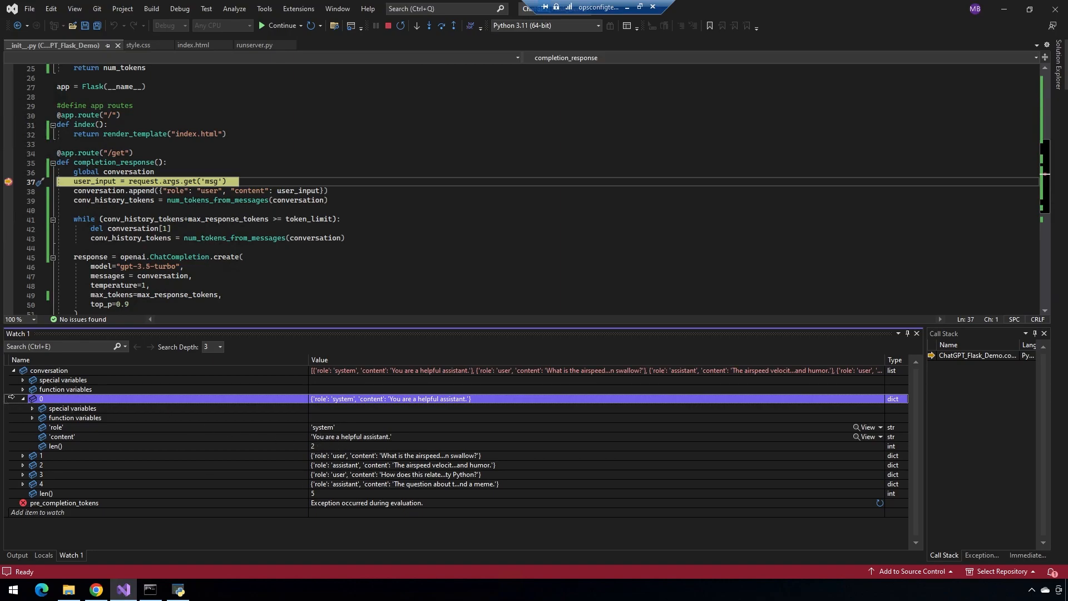
pyautogui.click(22, 398)
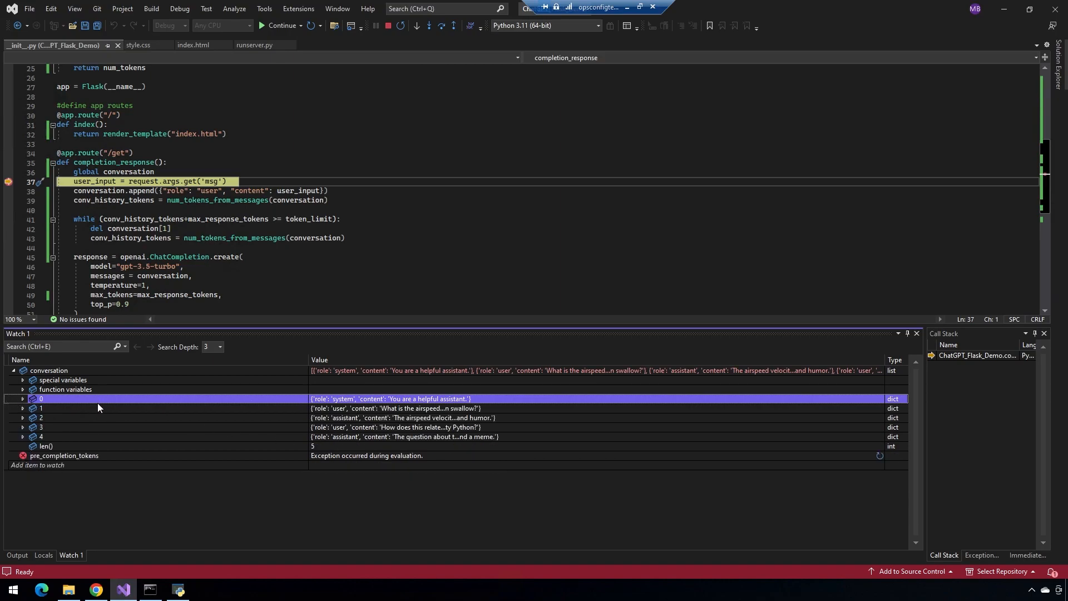
pyautogui.moveTo(341, 436)
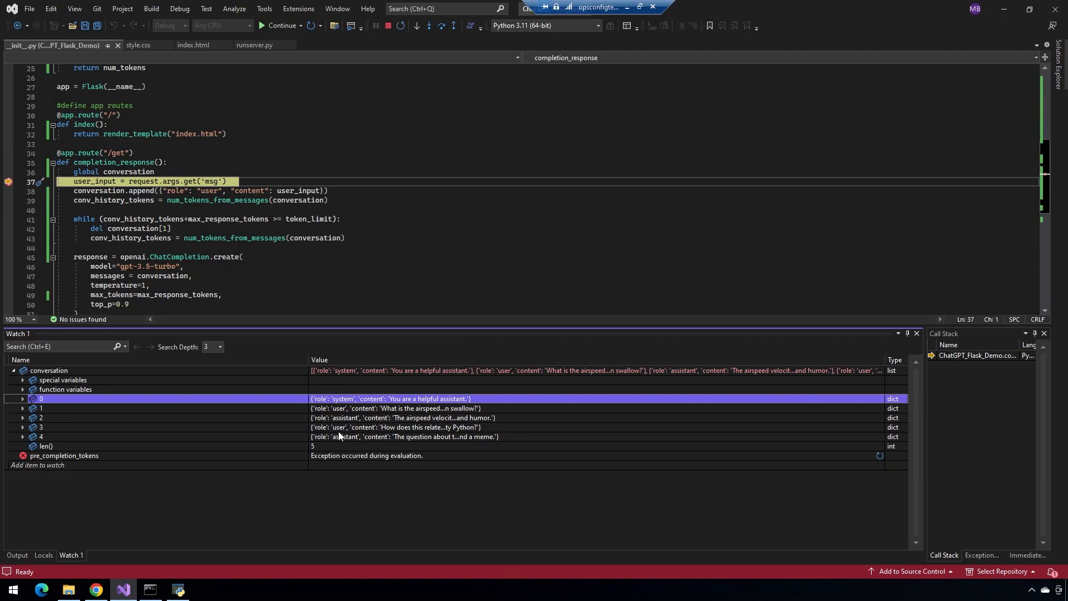
pyautogui.click(22, 436)
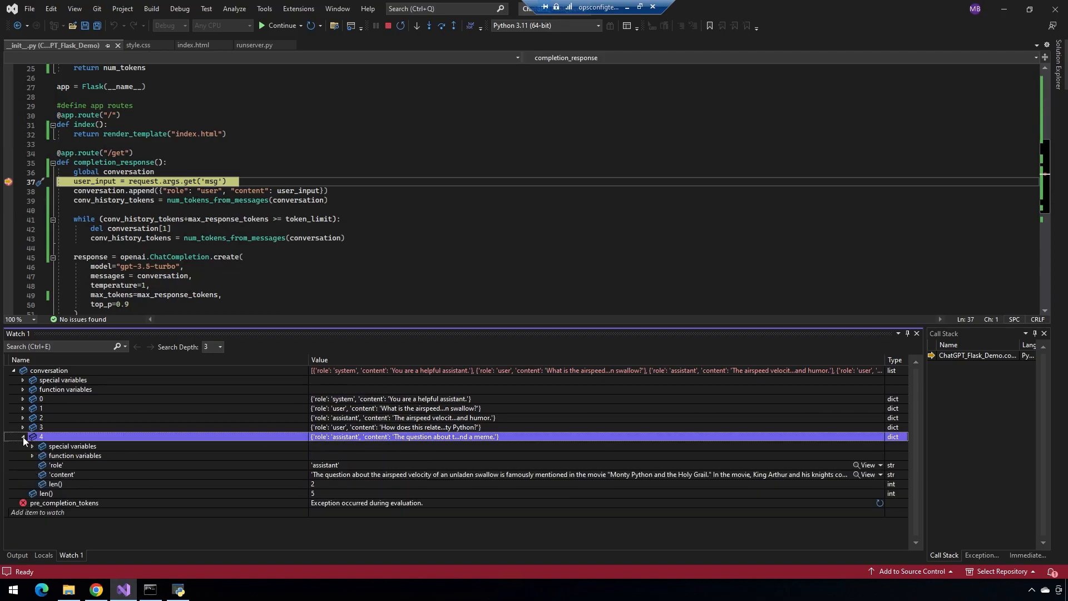
pyautogui.click(22, 436)
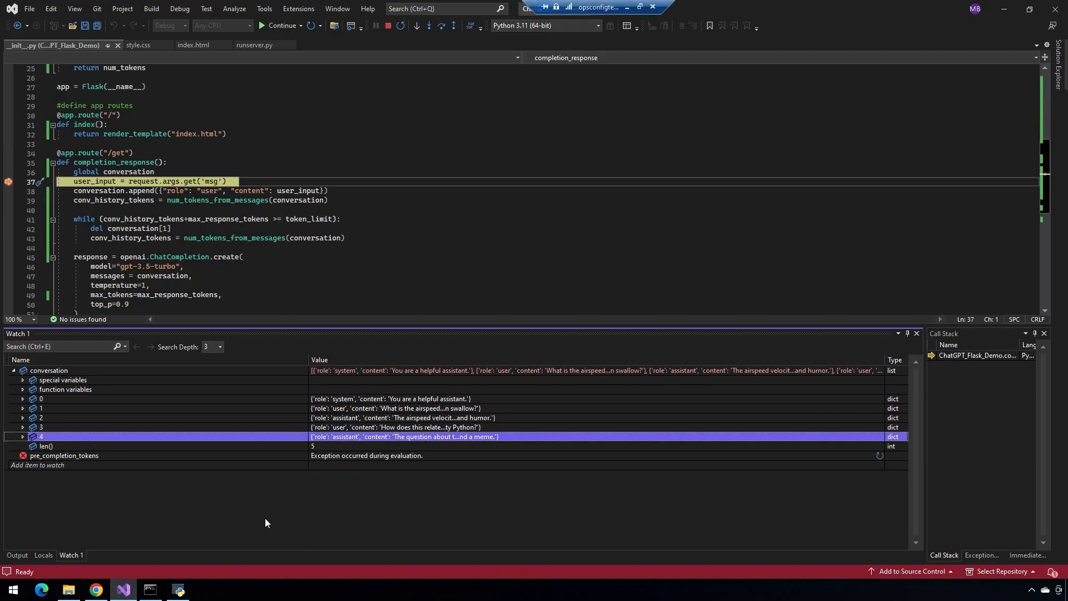
pyautogui.moveTo(280, 26)
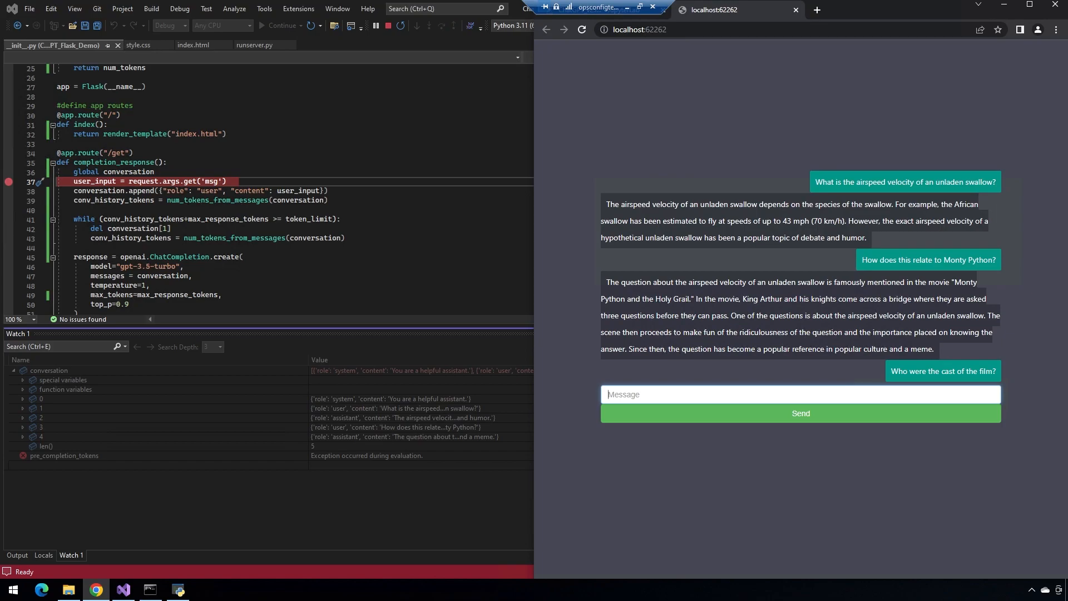
# Step: Ask what the cast were last famous for, then inspect entry 6 and the Monty Python entry in the seven-message list
pyautogui.click(800, 412)
pyautogui.write('What else are members of the c')
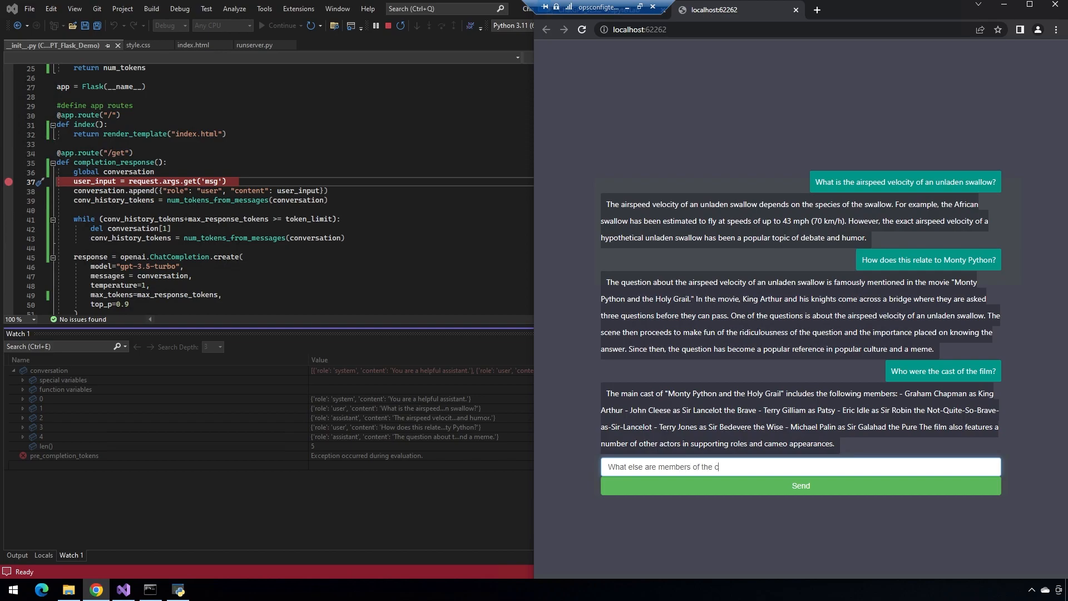
pyautogui.write('ast famous fo')
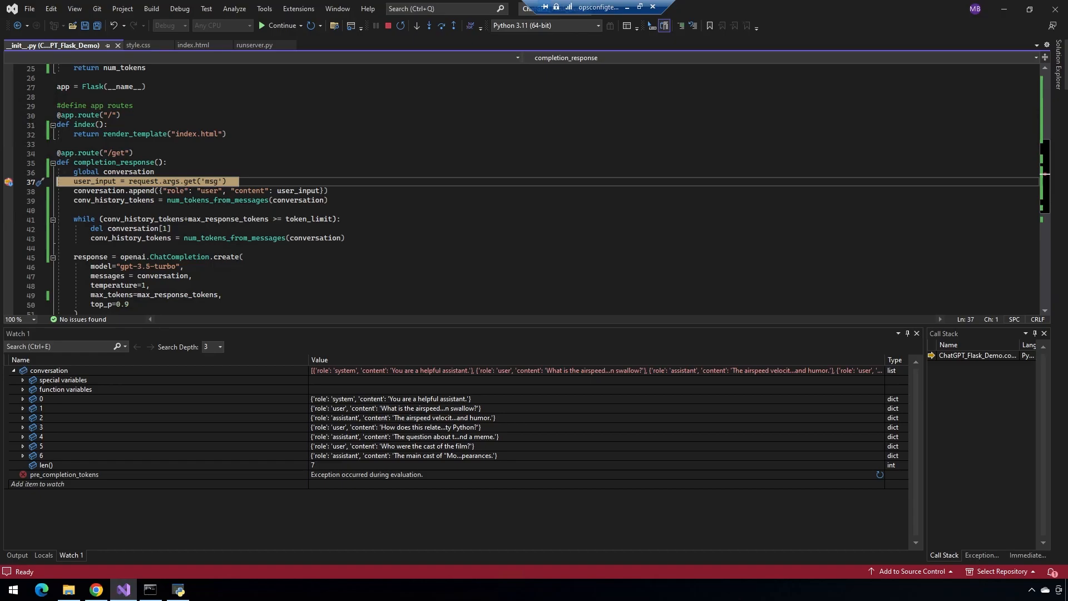
pyautogui.moveTo(42, 460)
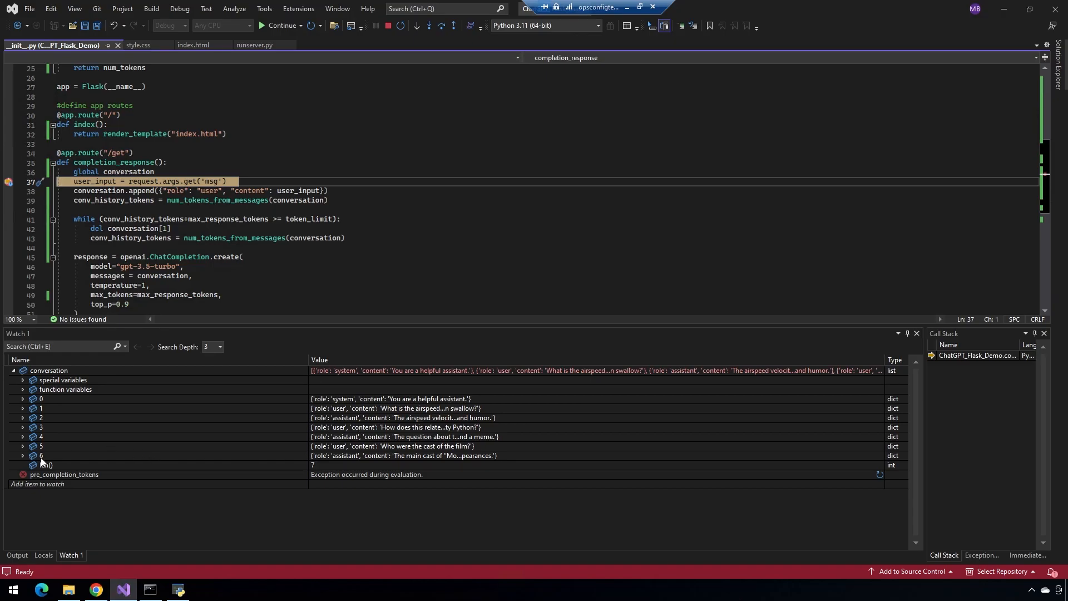
pyautogui.click(23, 455)
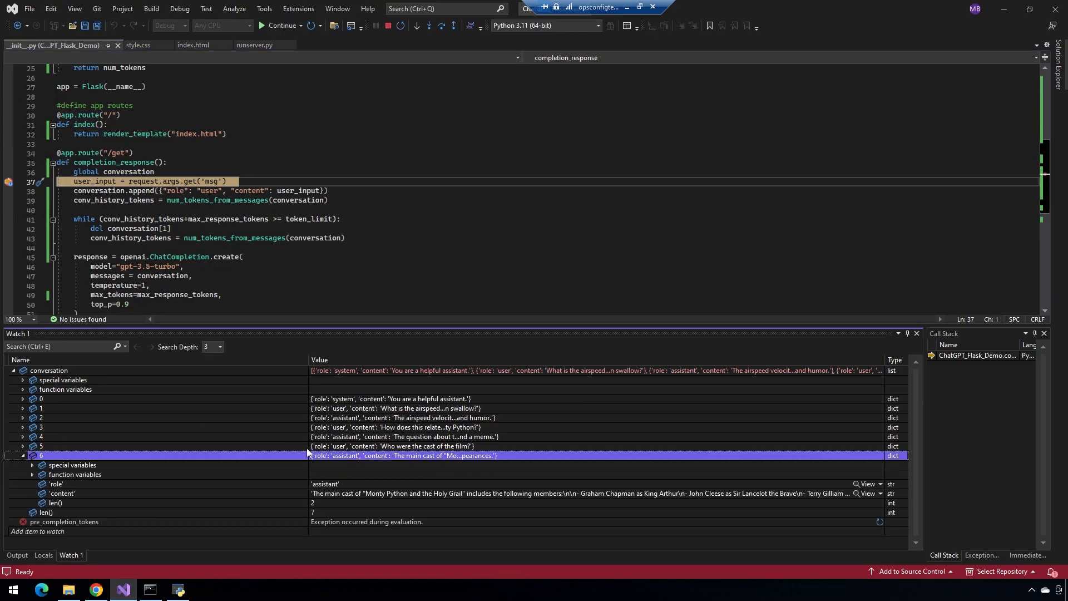
pyautogui.click(21, 455)
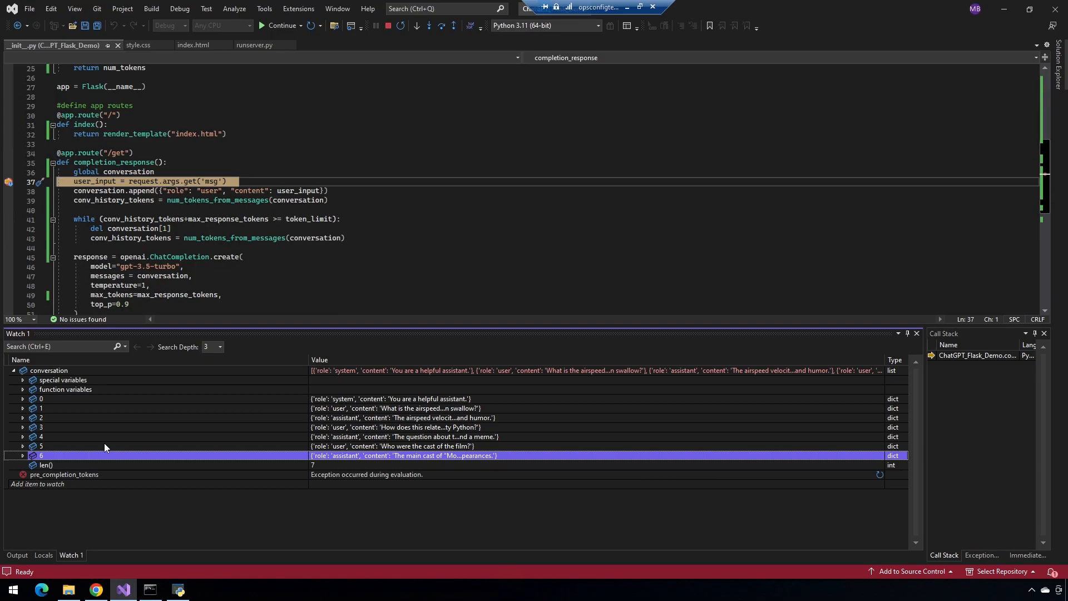
pyautogui.moveTo(44, 410)
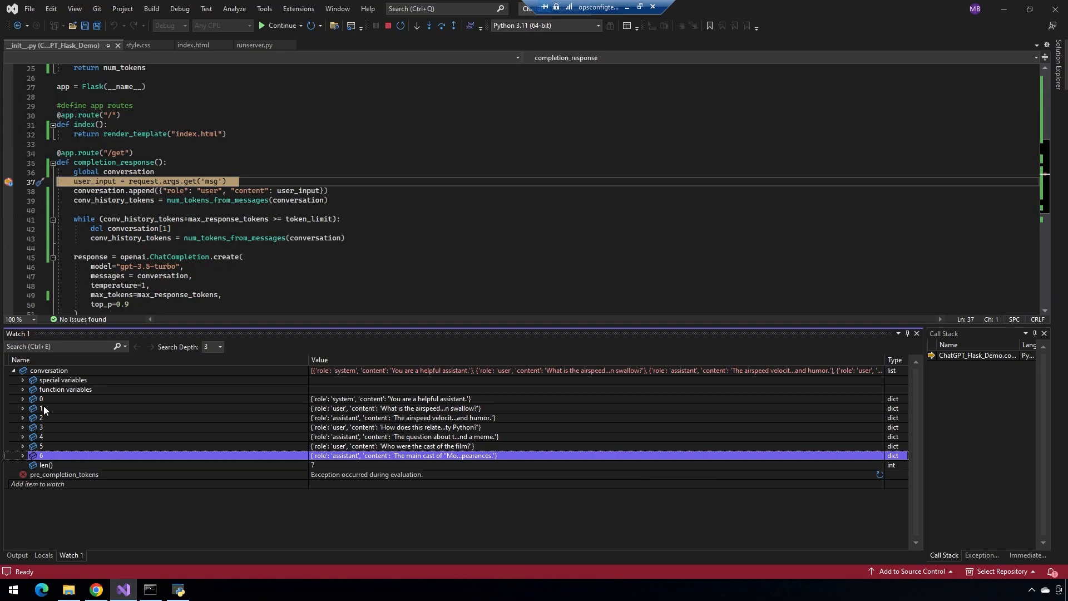
pyautogui.moveTo(35, 412)
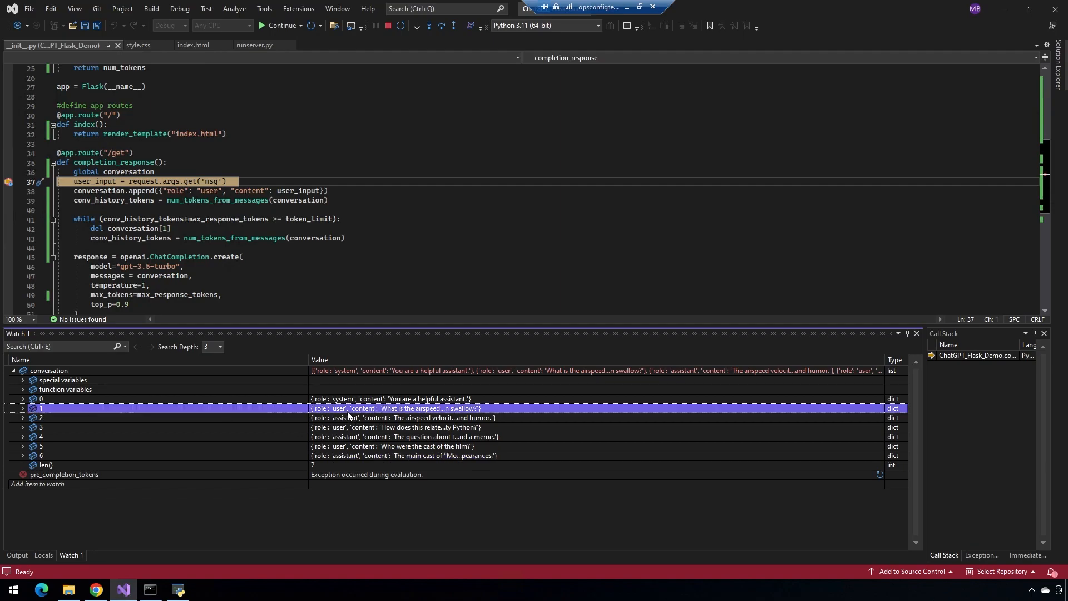
pyautogui.moveTo(462, 416)
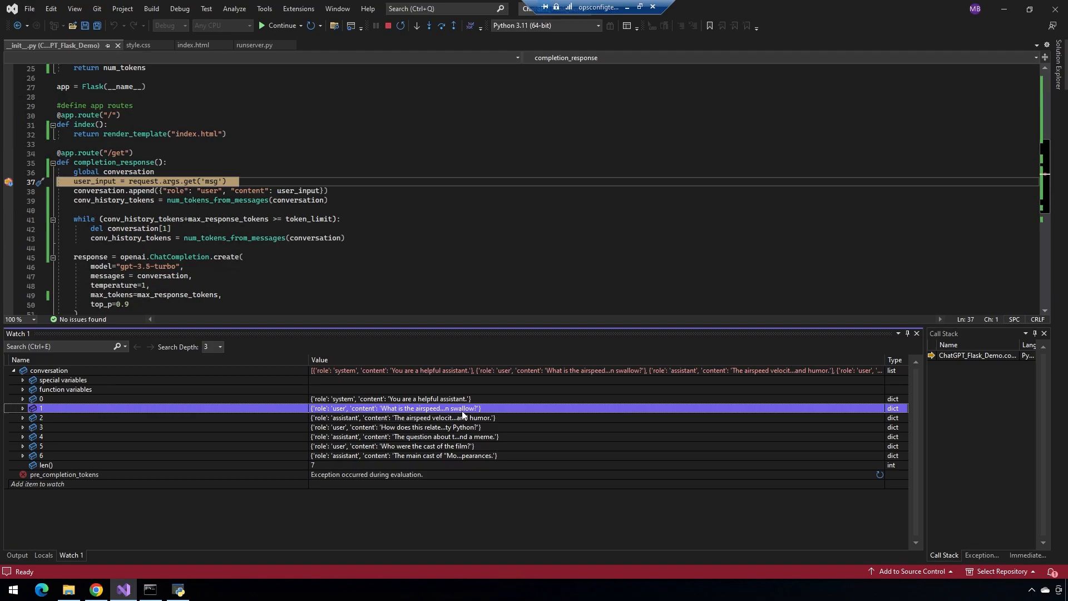
pyautogui.moveTo(470, 417)
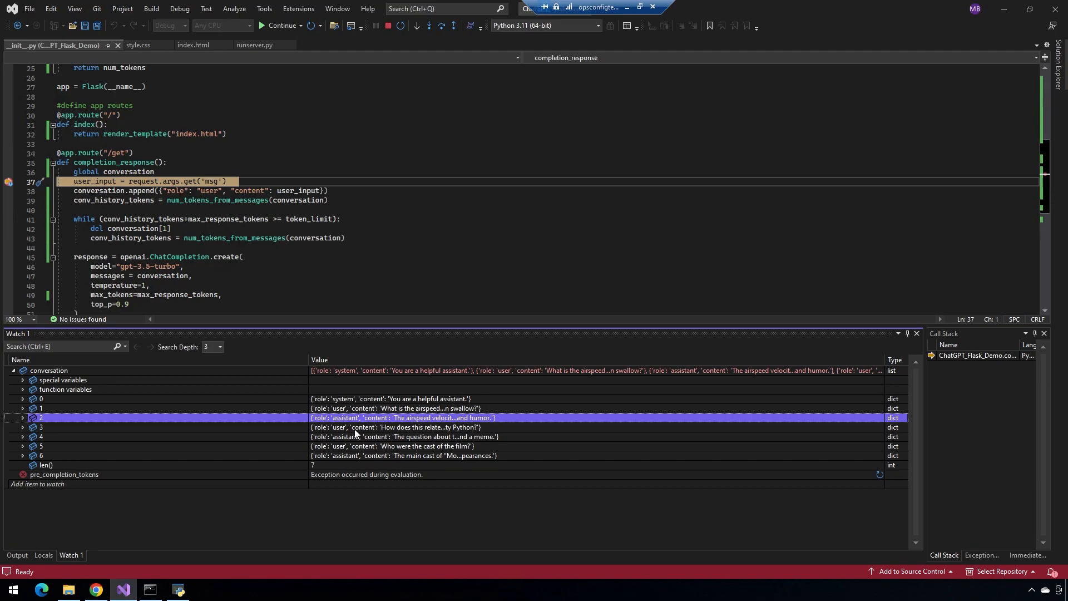
pyautogui.moveTo(270, 433)
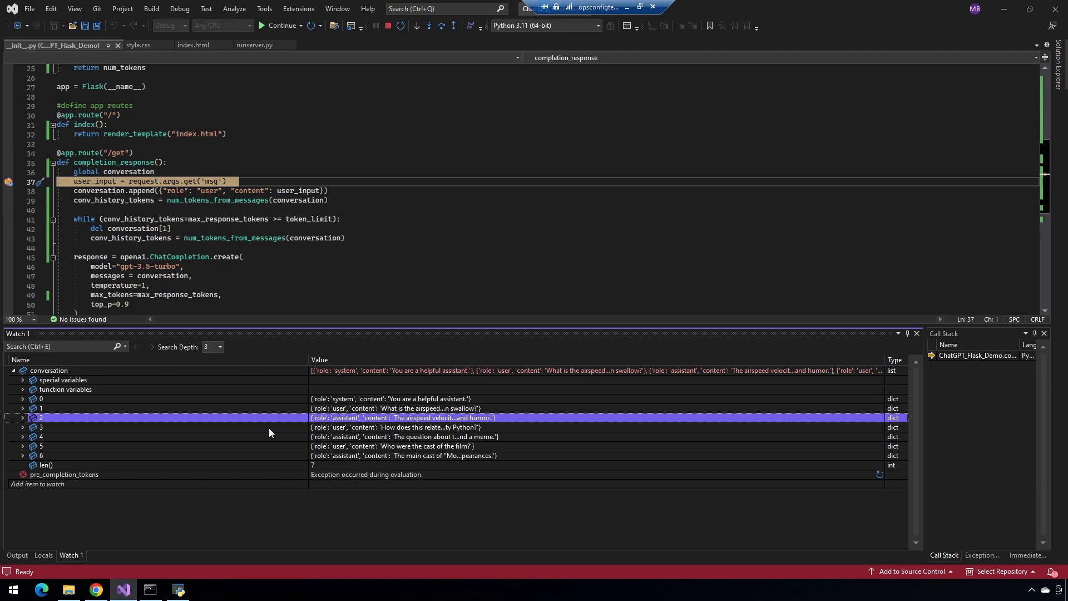
pyautogui.moveTo(154, 408)
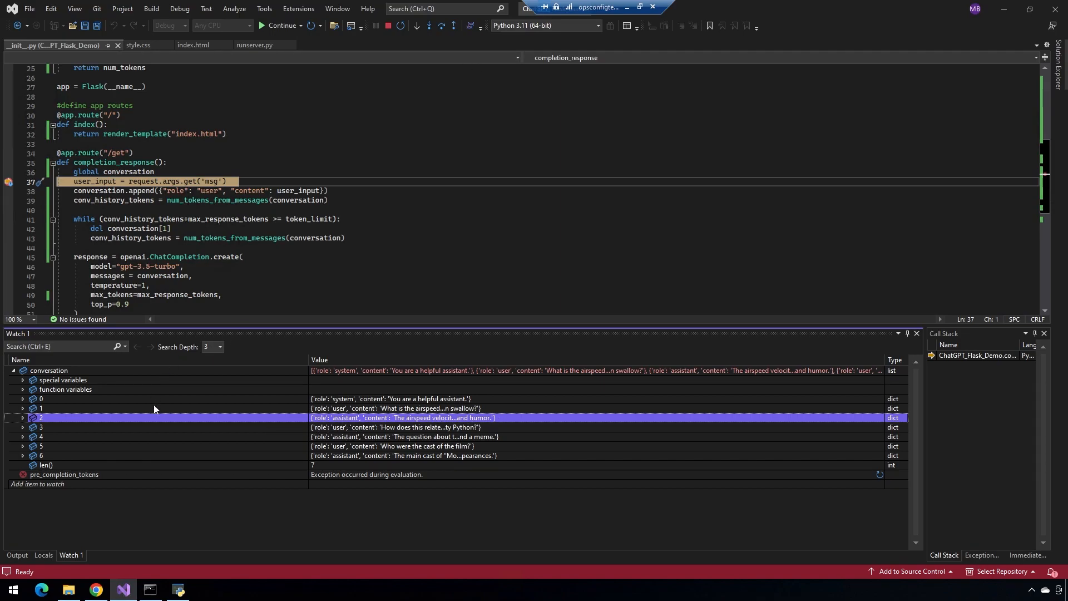
pyautogui.moveTo(341, 426)
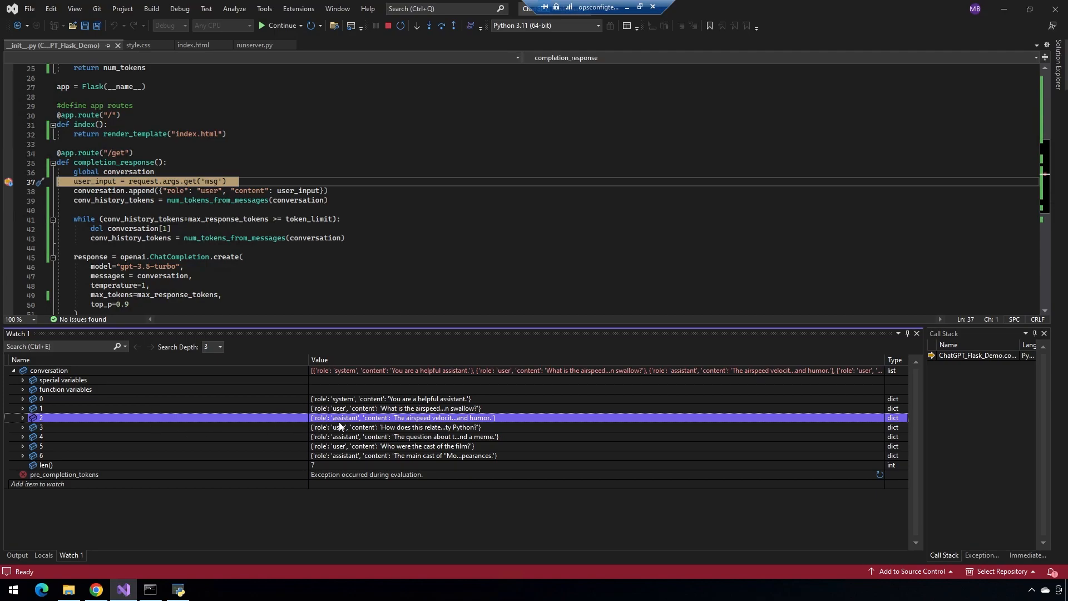
pyautogui.click(395, 426)
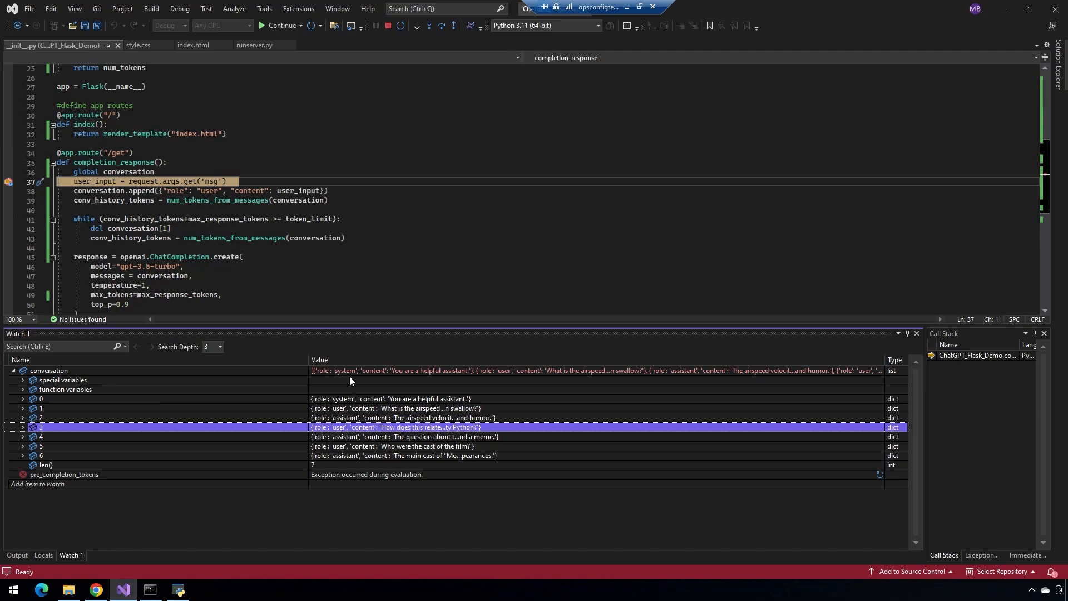